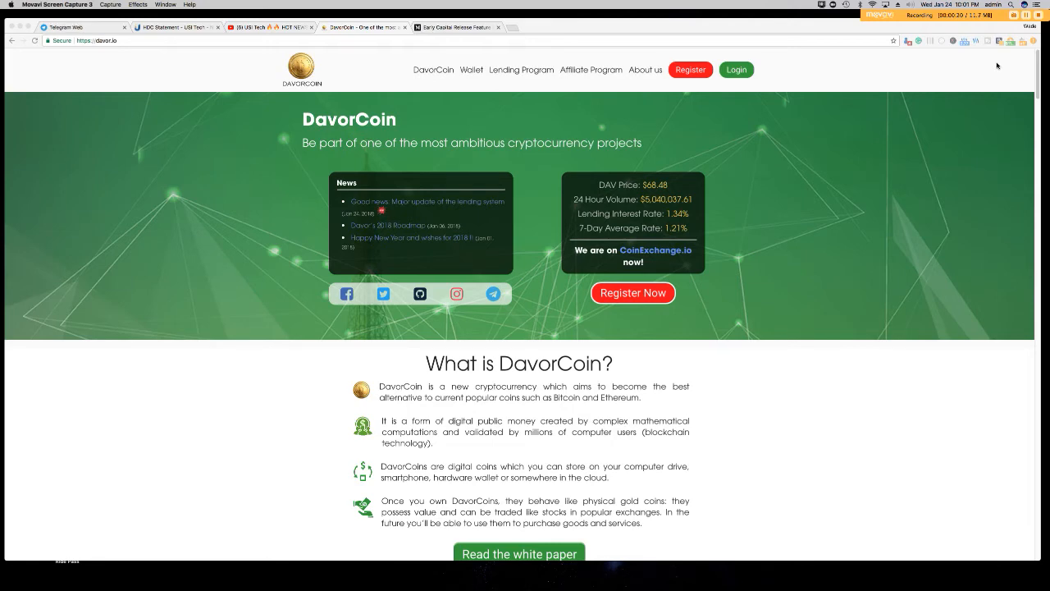
- Scroll through the law firm's regulatory letter to USI Tech down to its signed closing
click(156, 26)
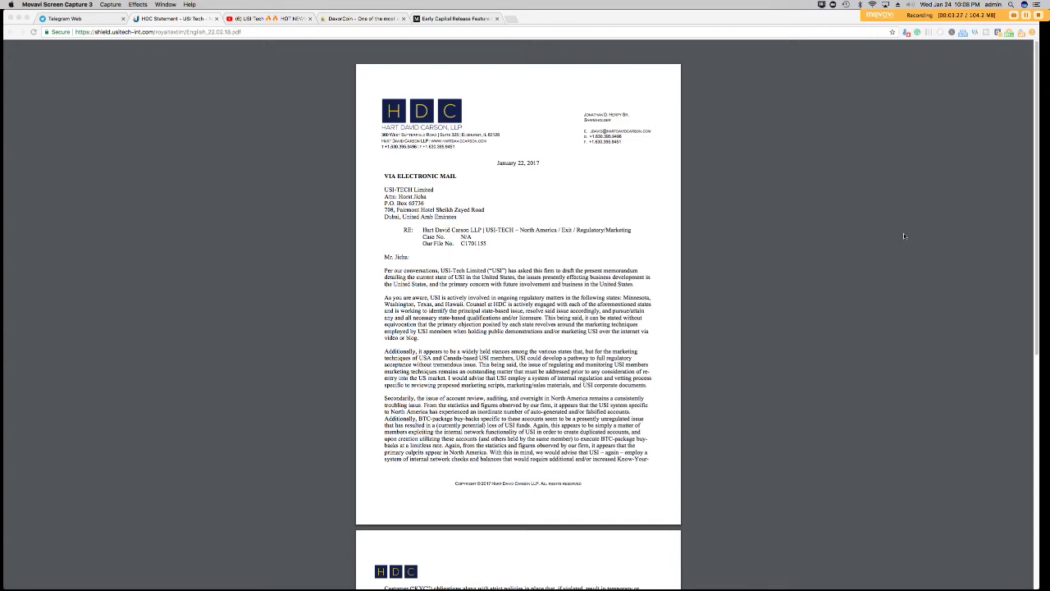
mouse_move(558, 264)
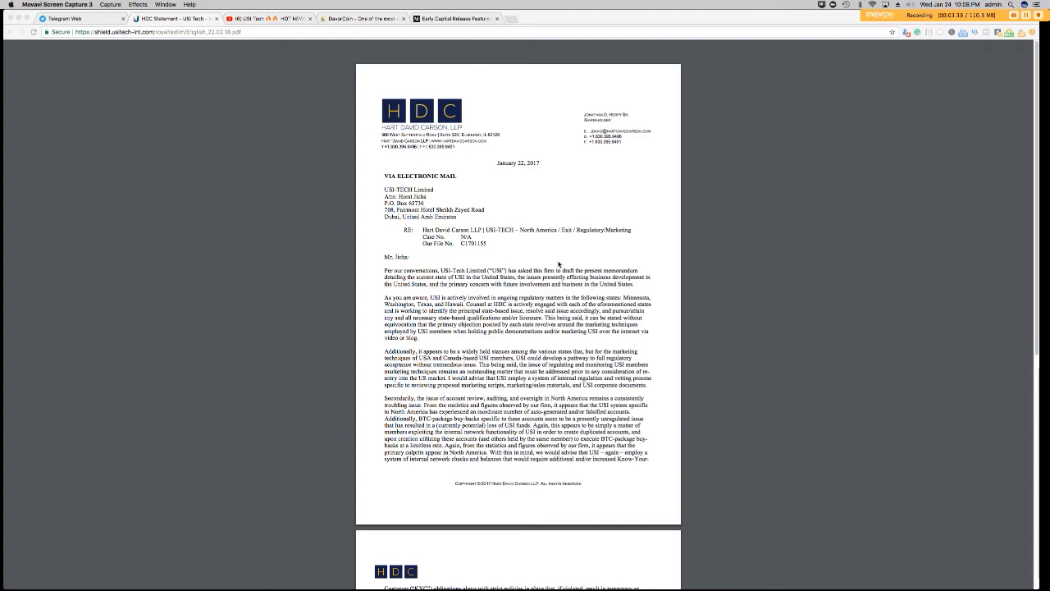
scroll(down, 3)
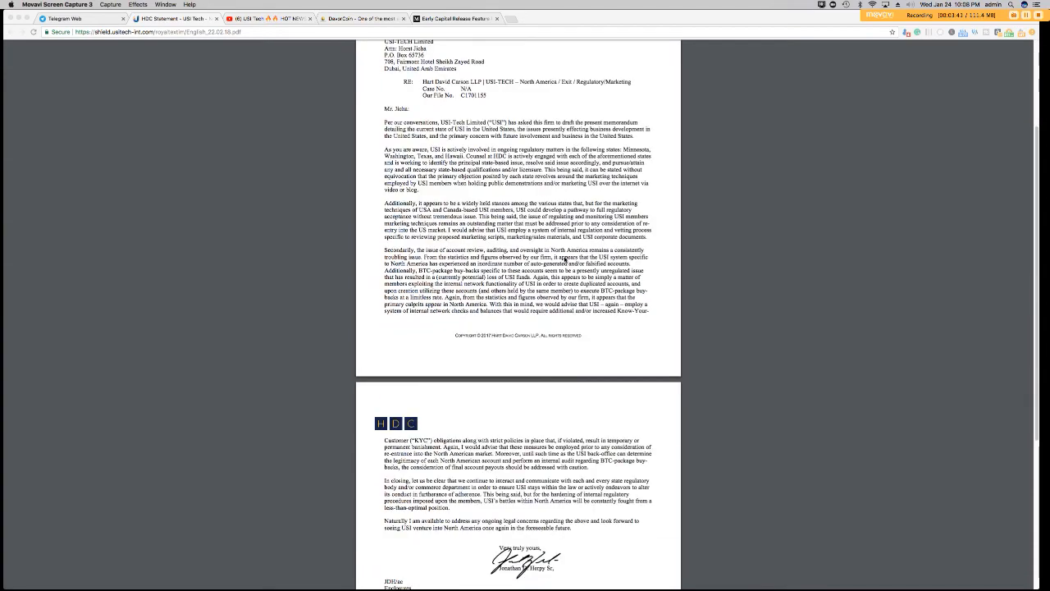
scroll(up, 3)
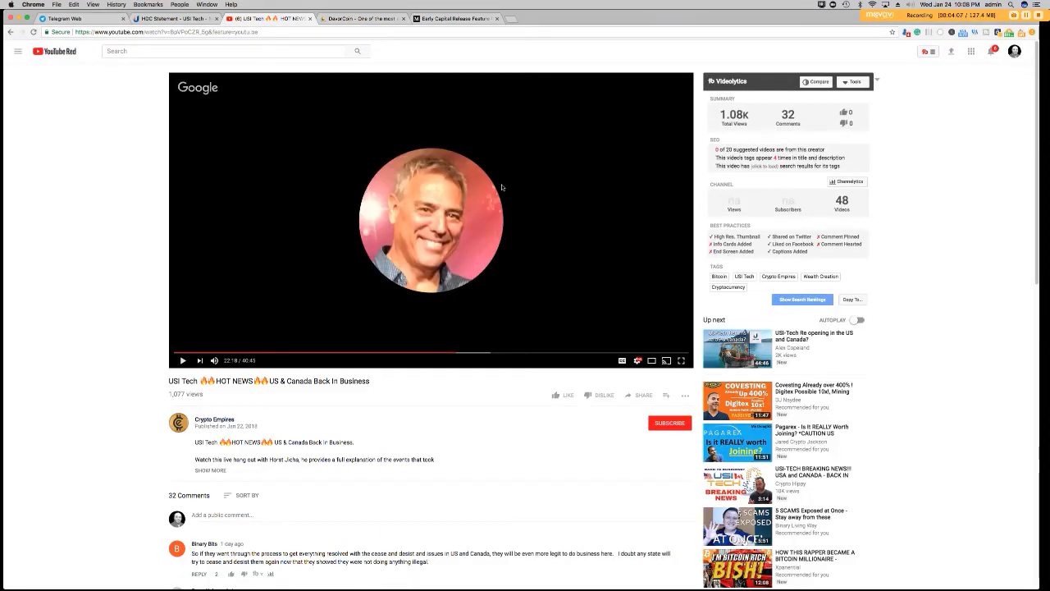
mouse_move(502, 187)
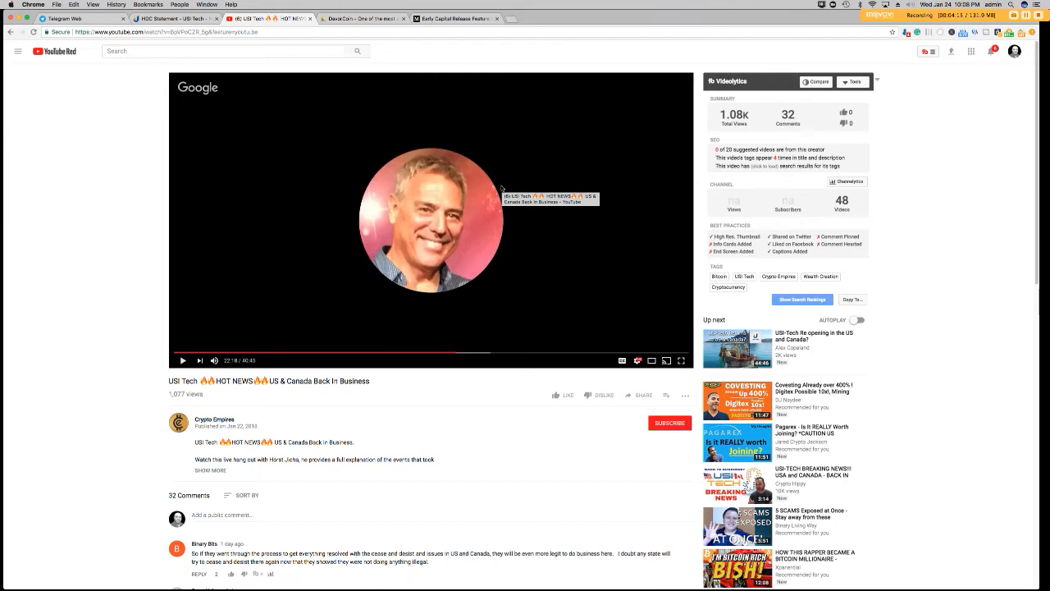
mouse_move(392, 135)
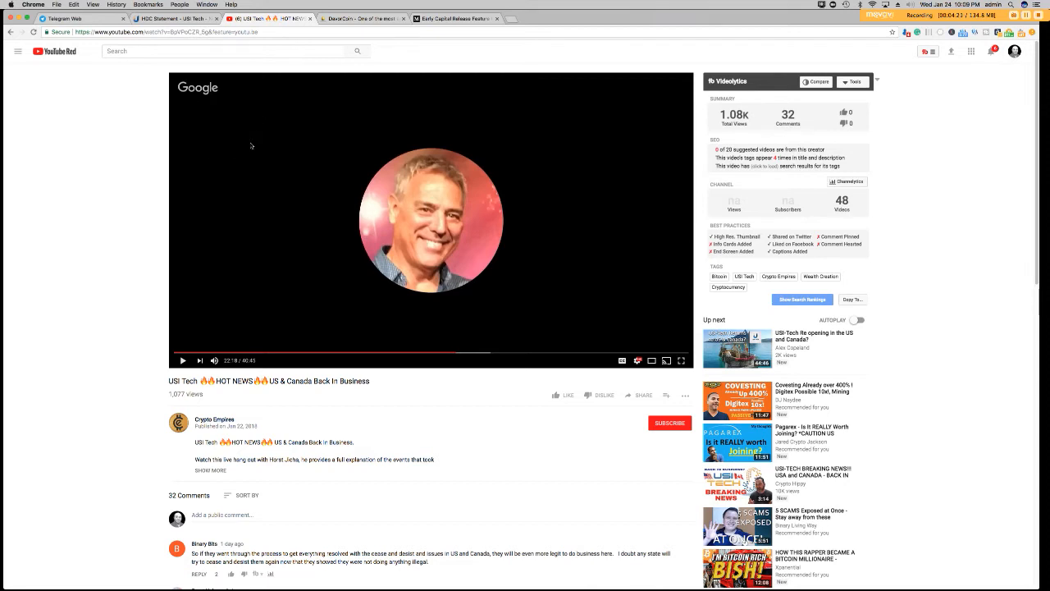
mouse_move(253, 205)
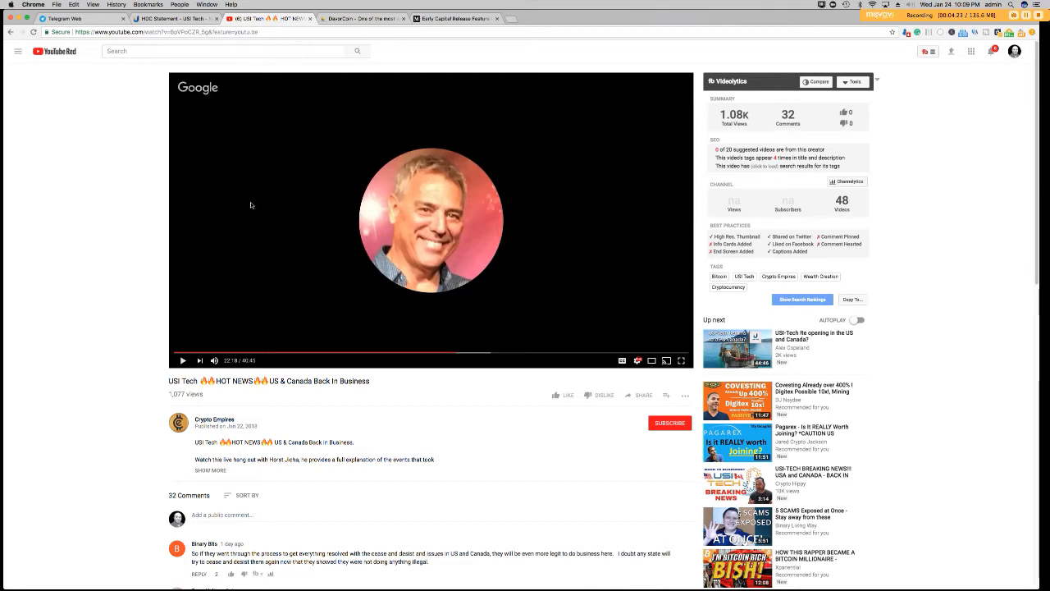
mouse_move(210, 410)
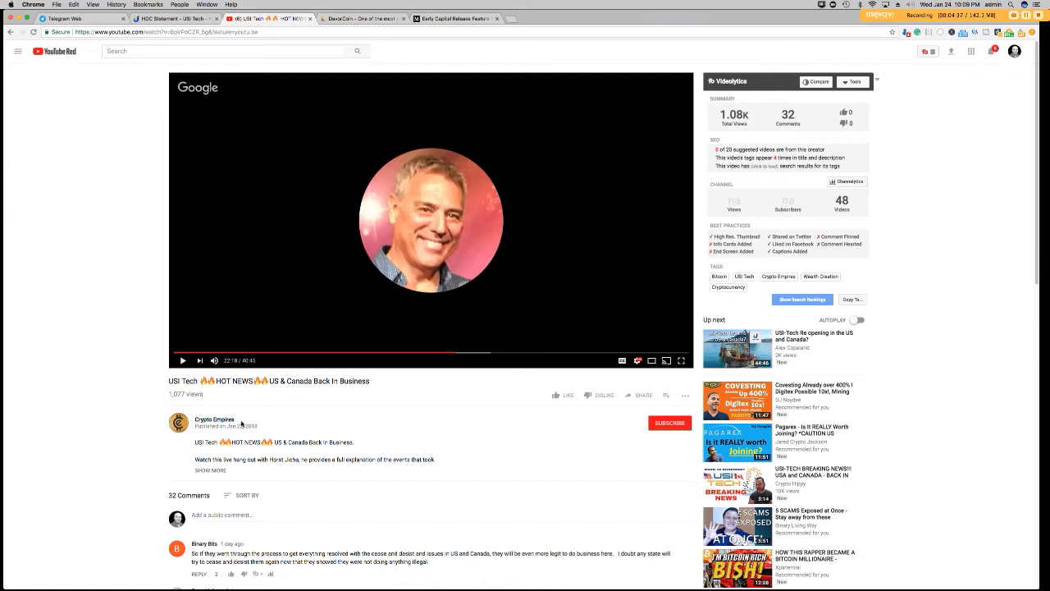
mouse_move(453, 66)
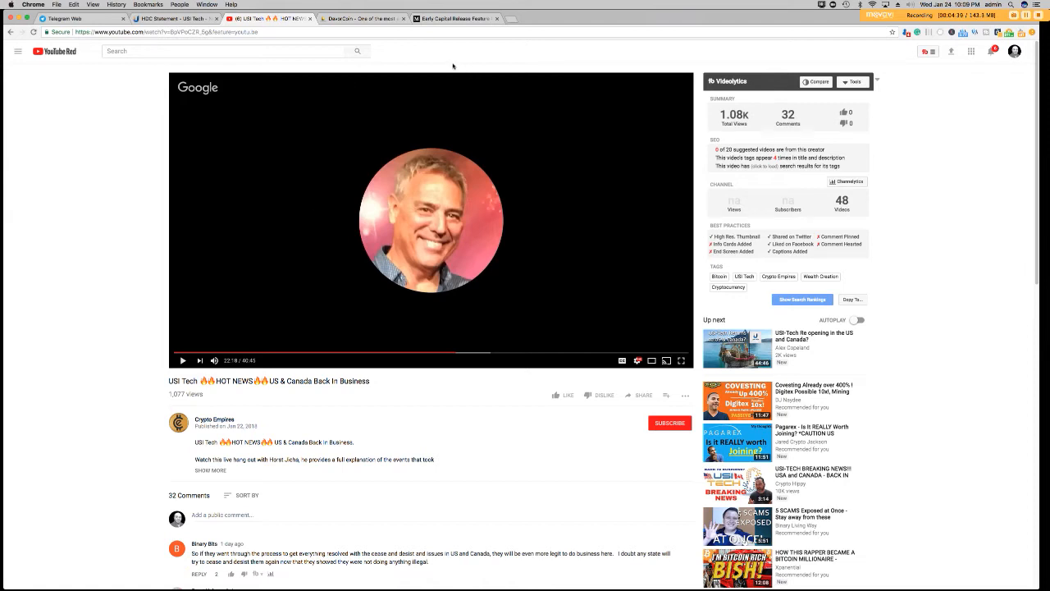
mouse_move(332, 136)
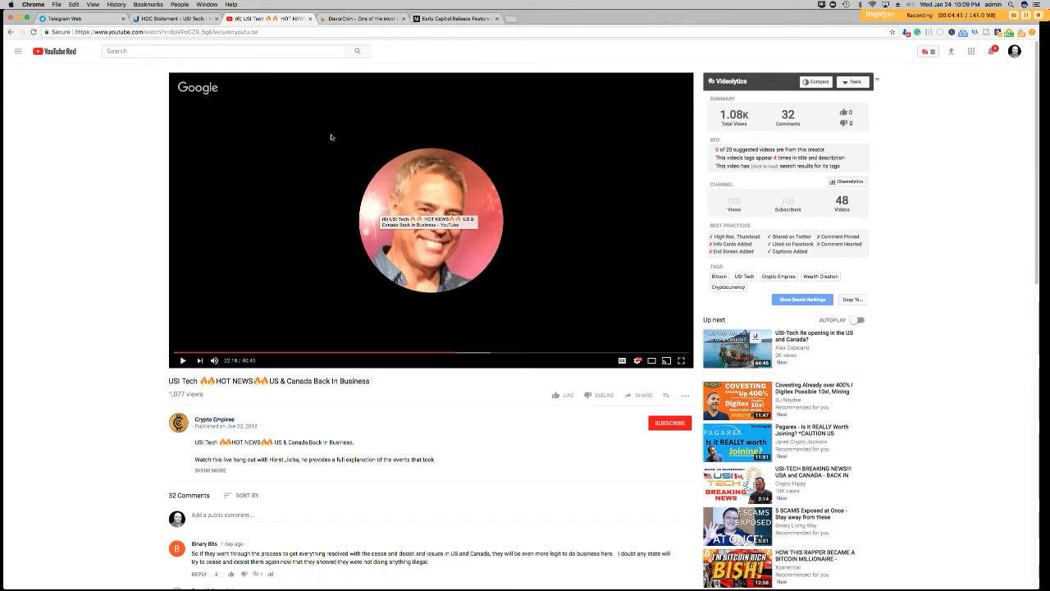
mouse_move(331, 138)
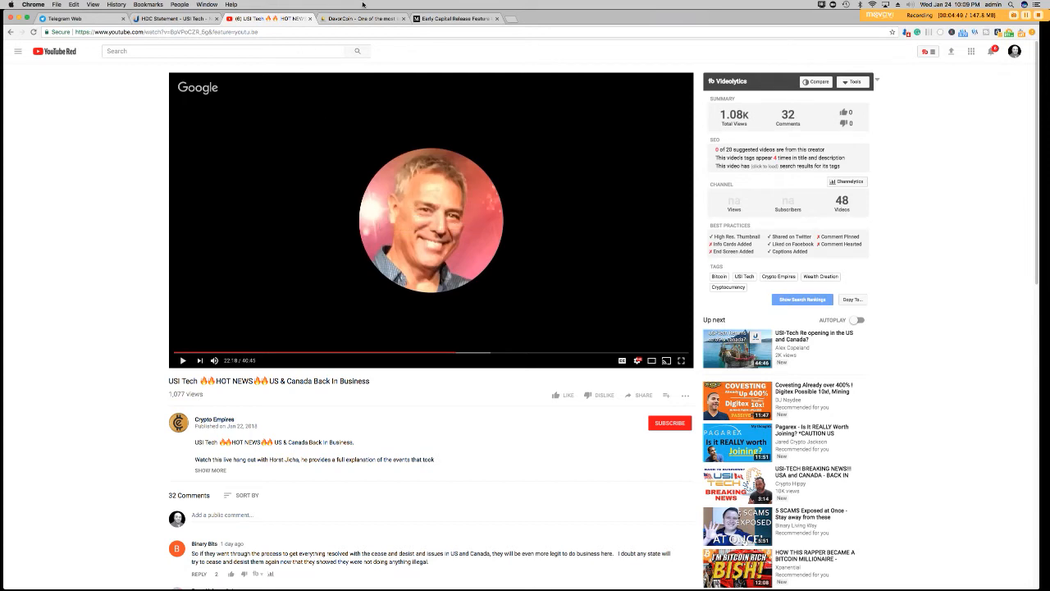
- Leave the USI Tech trading site and switch to the DavorCoin homepage tab
click(548, 19)
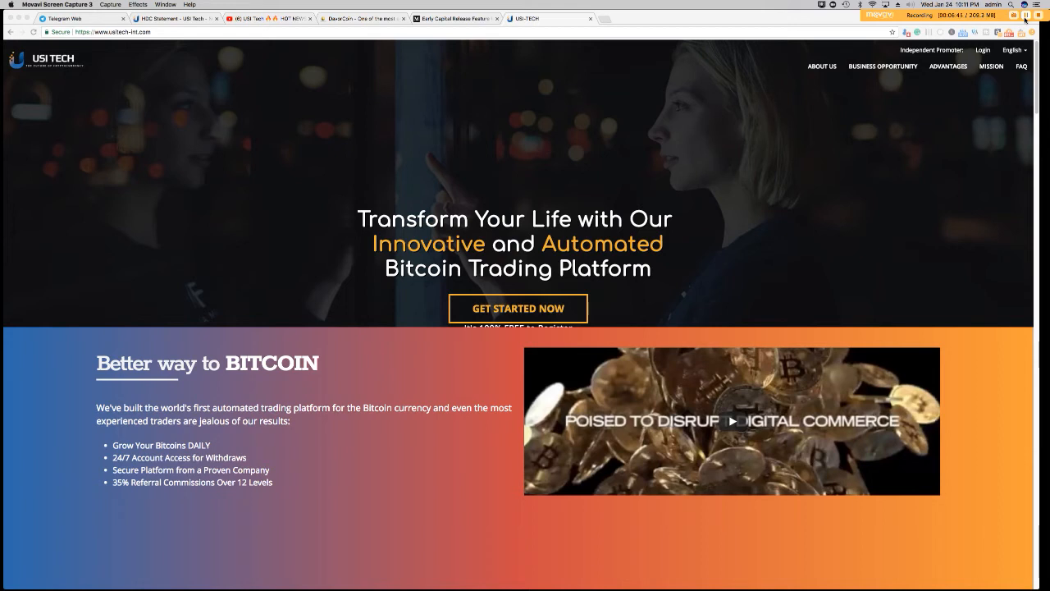
mouse_move(761, 18)
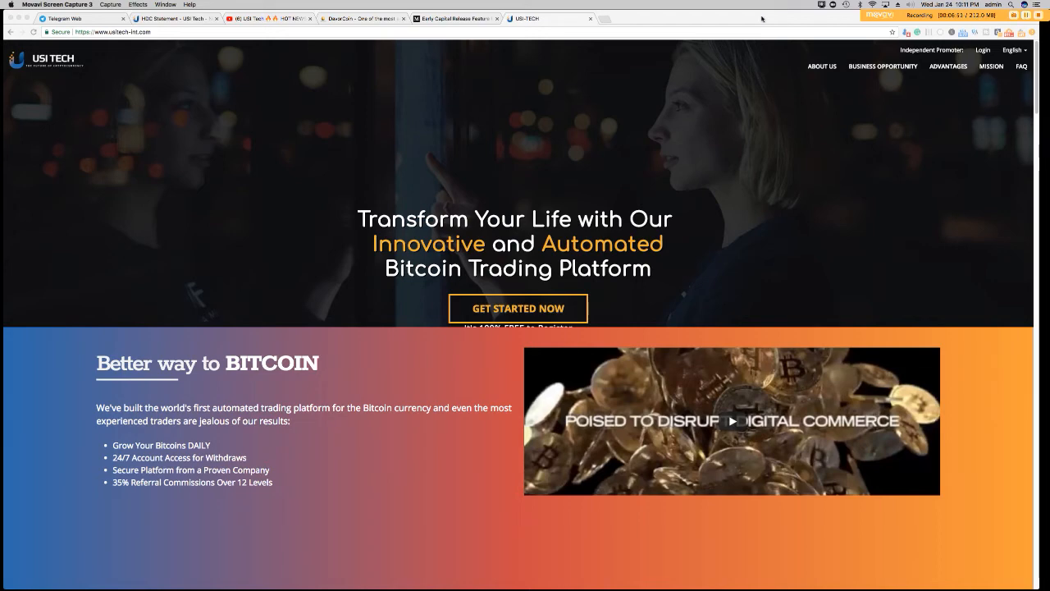
mouse_move(768, 31)
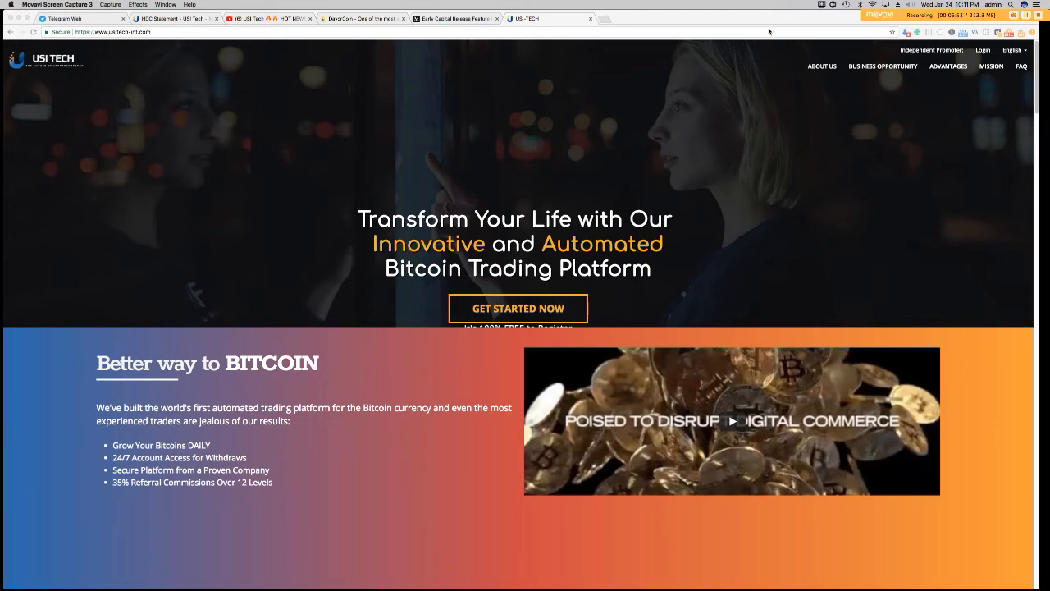
click(361, 18)
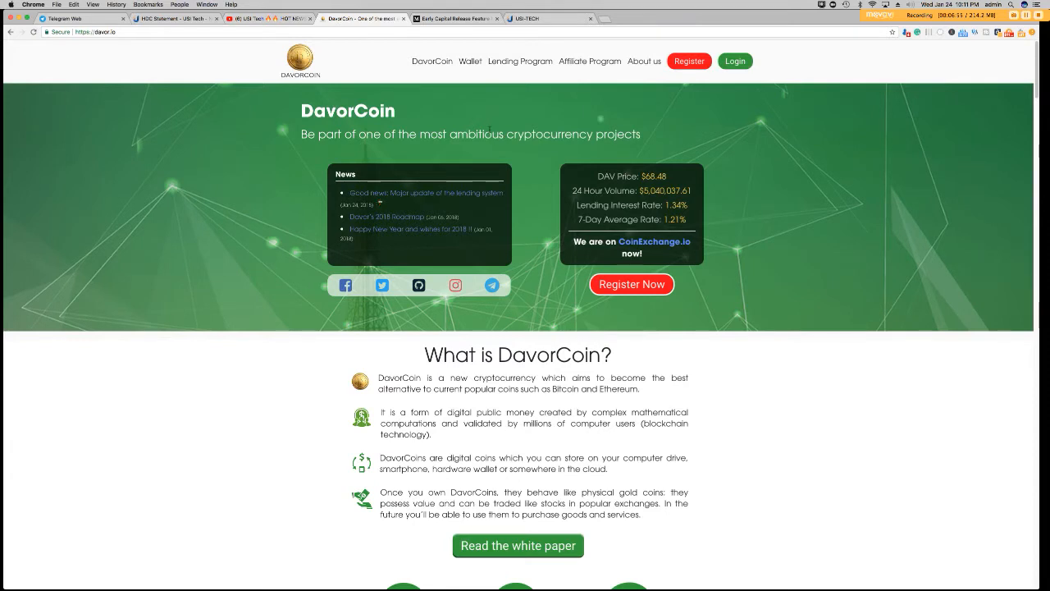
mouse_move(482, 131)
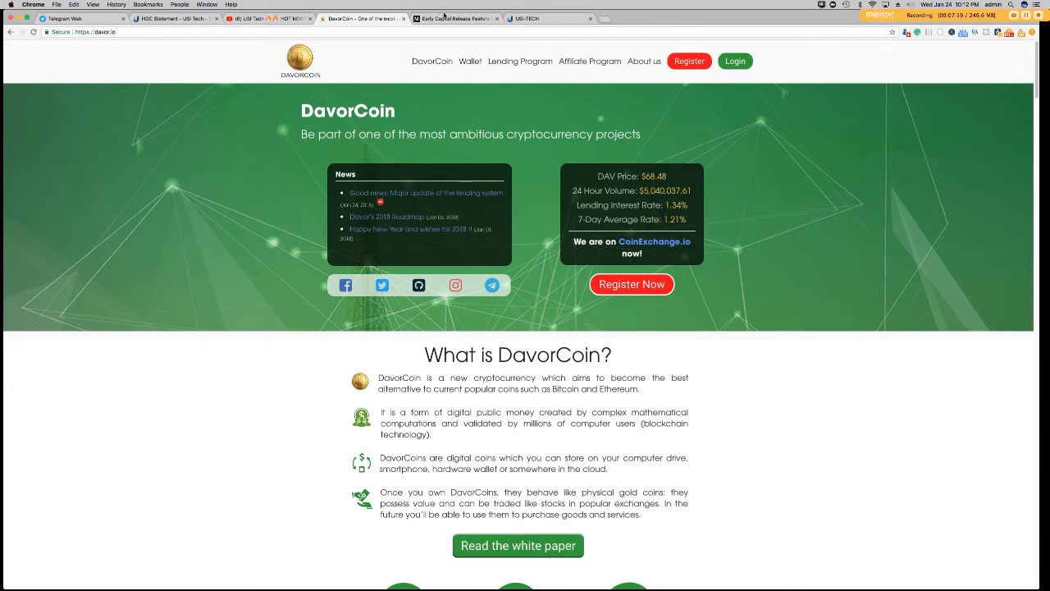
- Open DavorCoin's top news story about the major lending system update
click(456, 18)
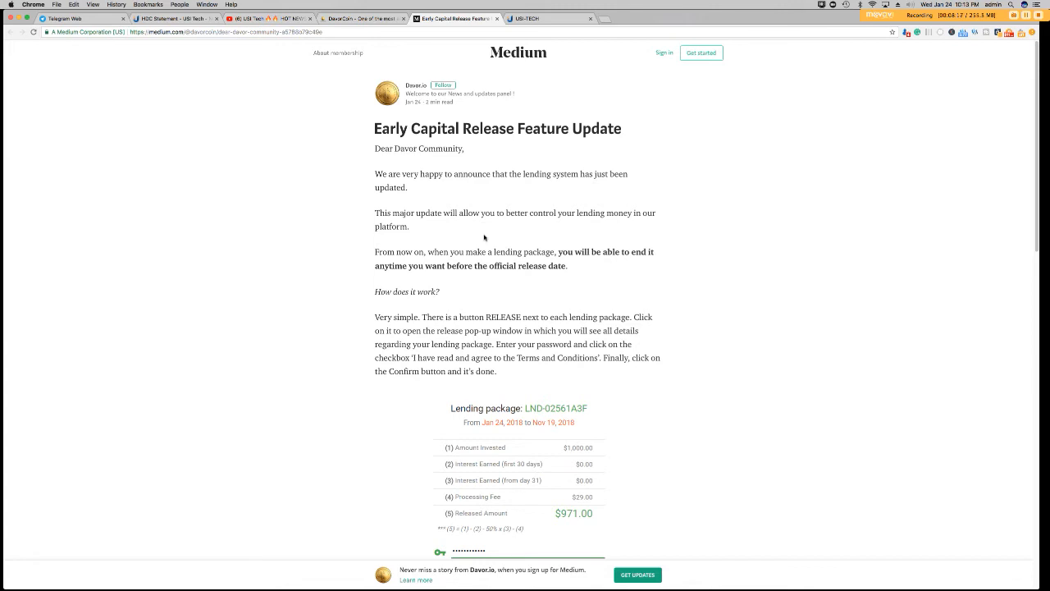
mouse_move(570, 266)
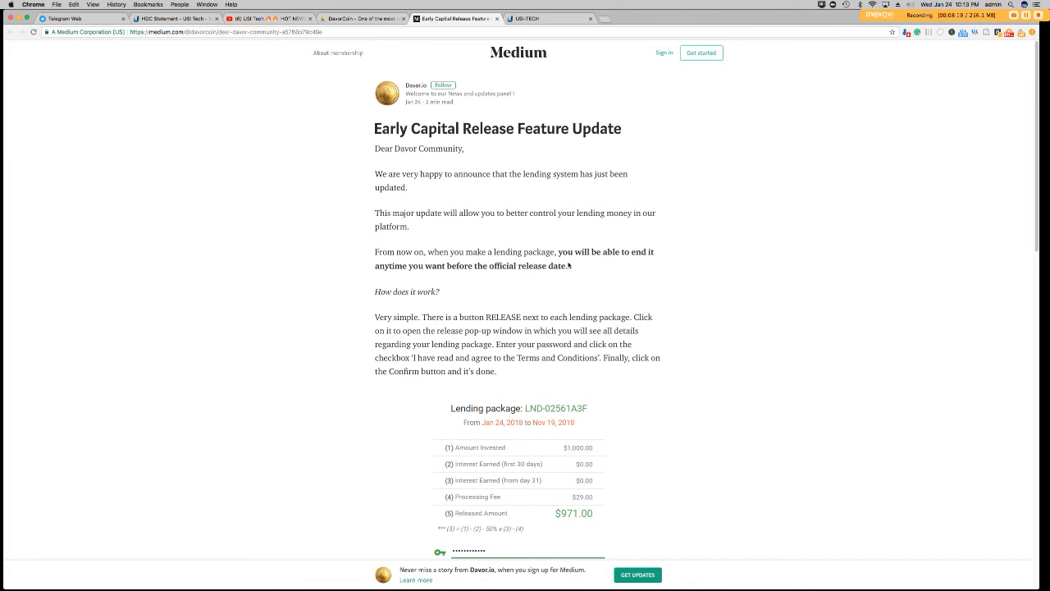
mouse_move(686, 318)
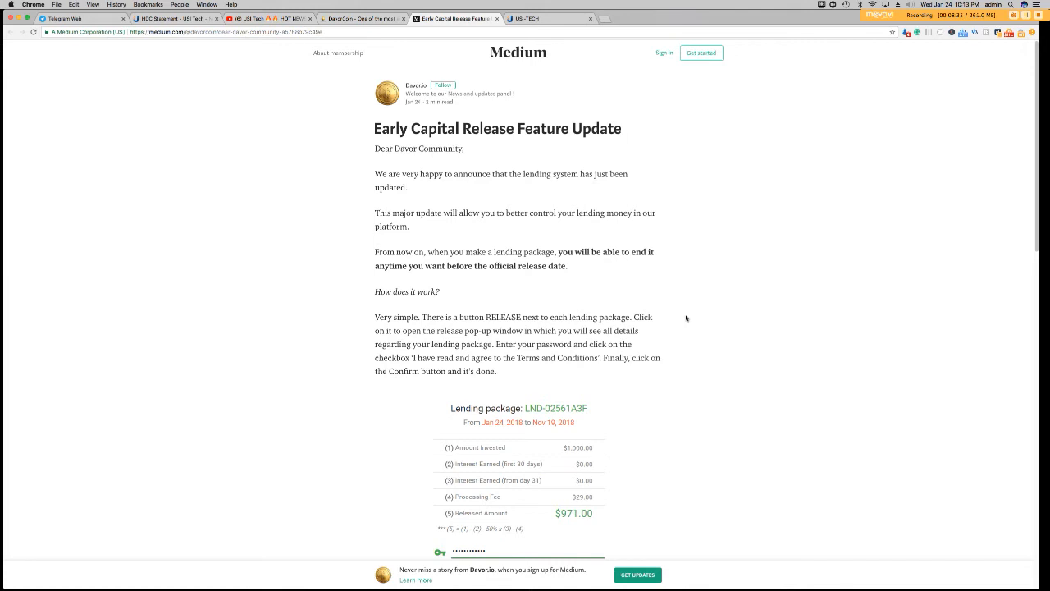
mouse_move(693, 318)
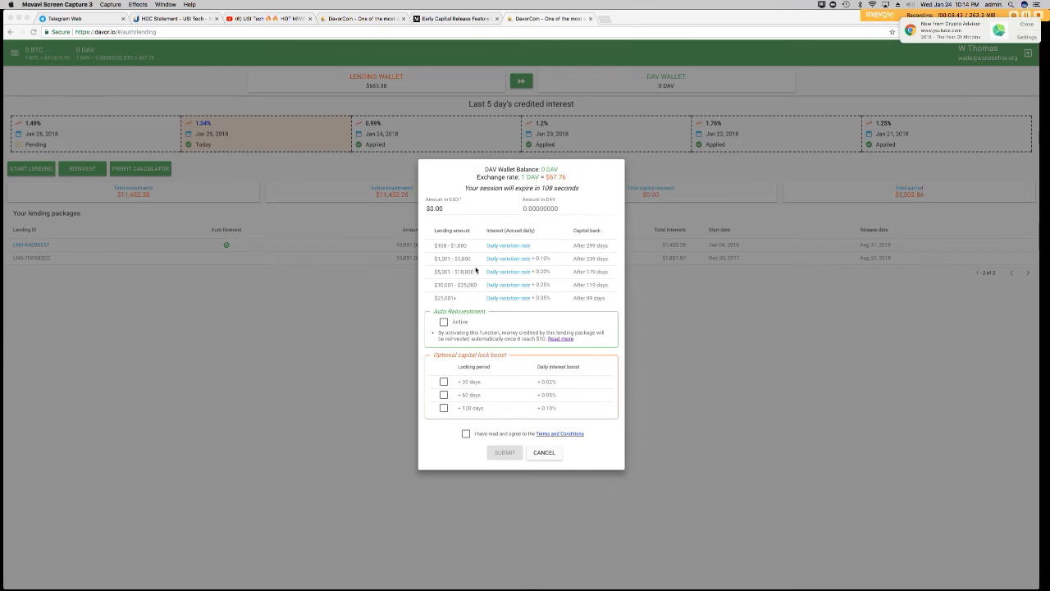
mouse_move(443, 256)
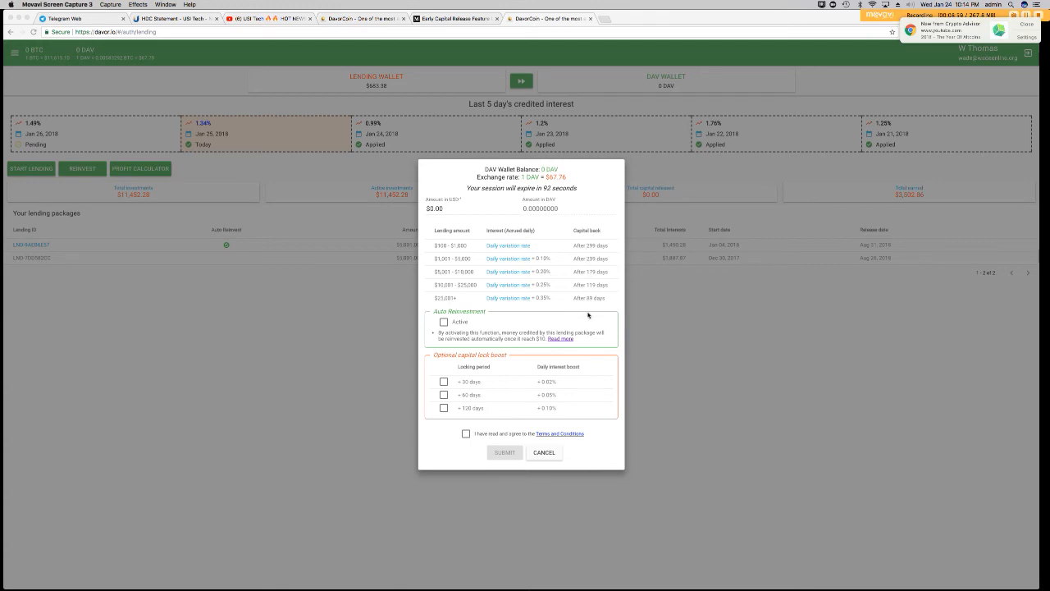
mouse_move(456, 307)
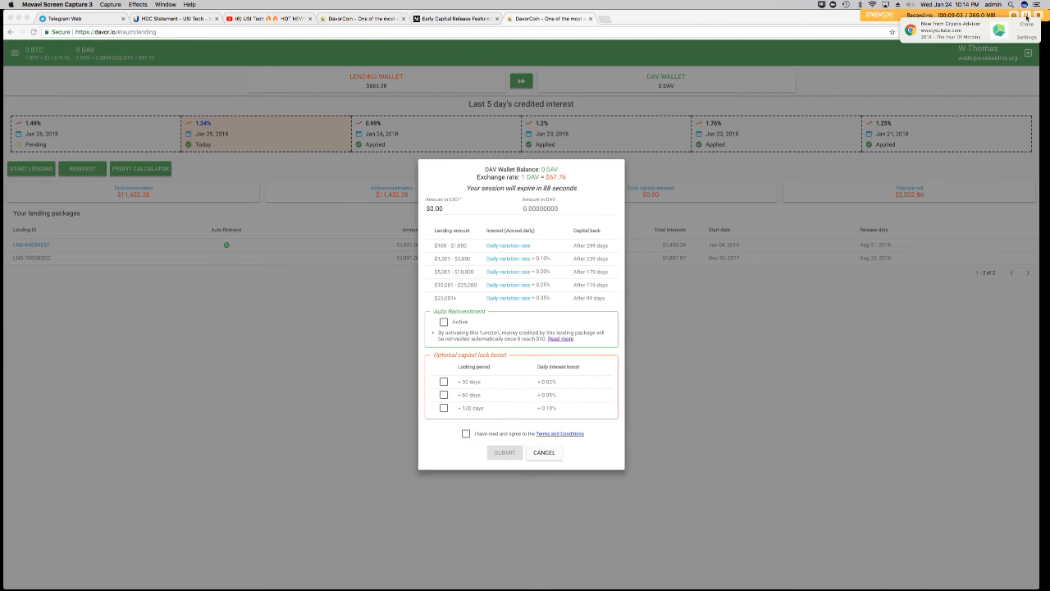
- Return from the lending dashboard to the Early Capital Release Feature Update article
click(457, 19)
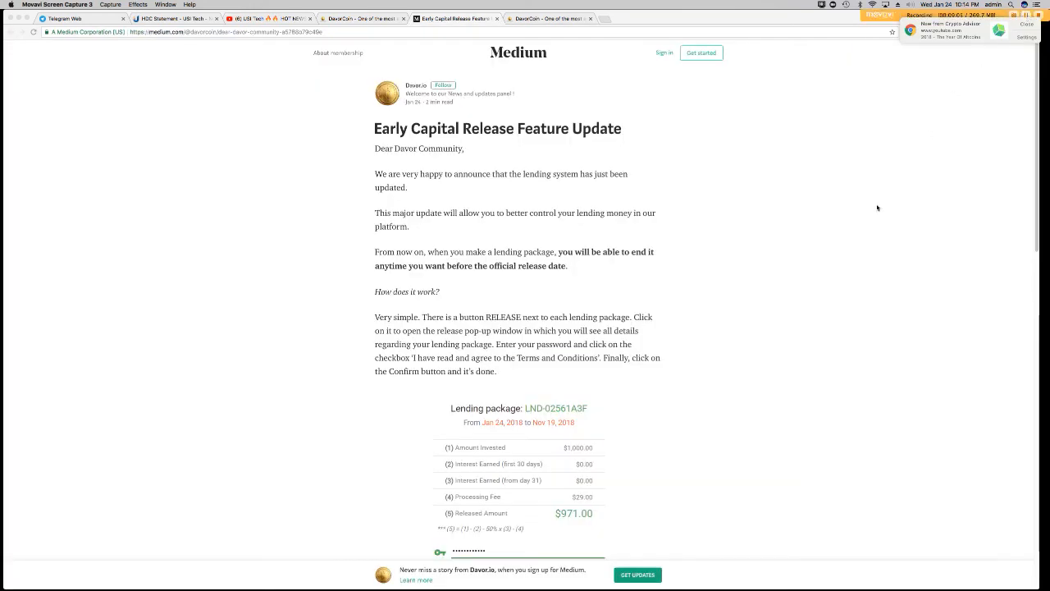
mouse_move(591, 499)
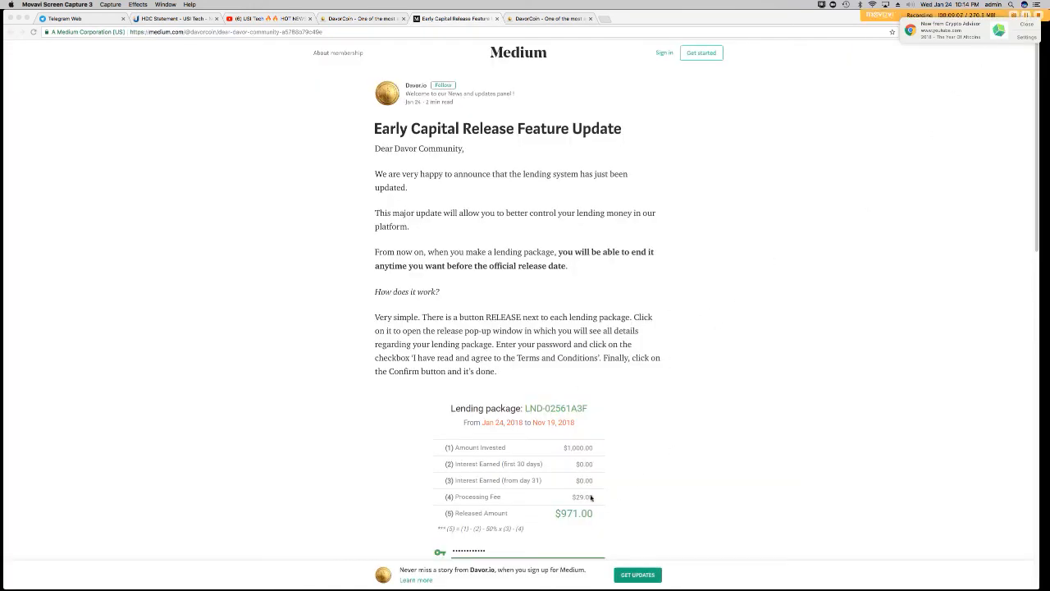
mouse_move(484, 319)
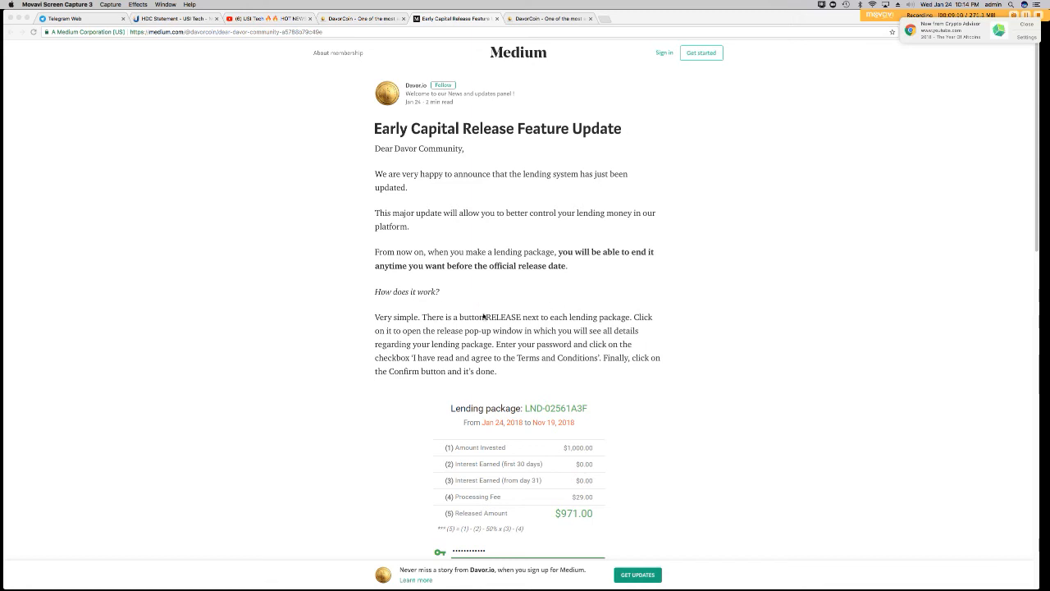
mouse_move(489, 456)
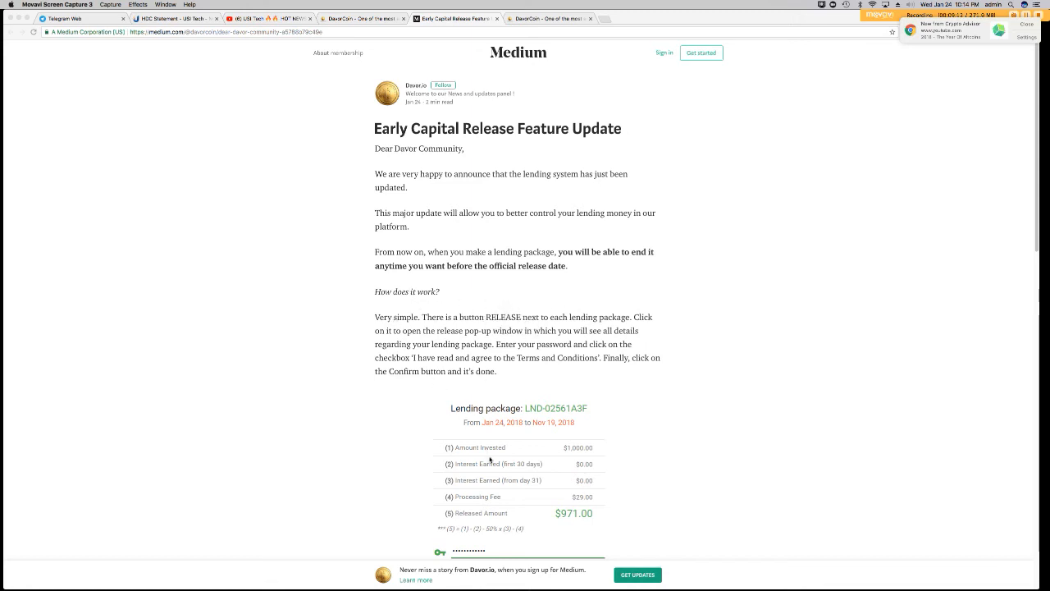
mouse_move(496, 320)
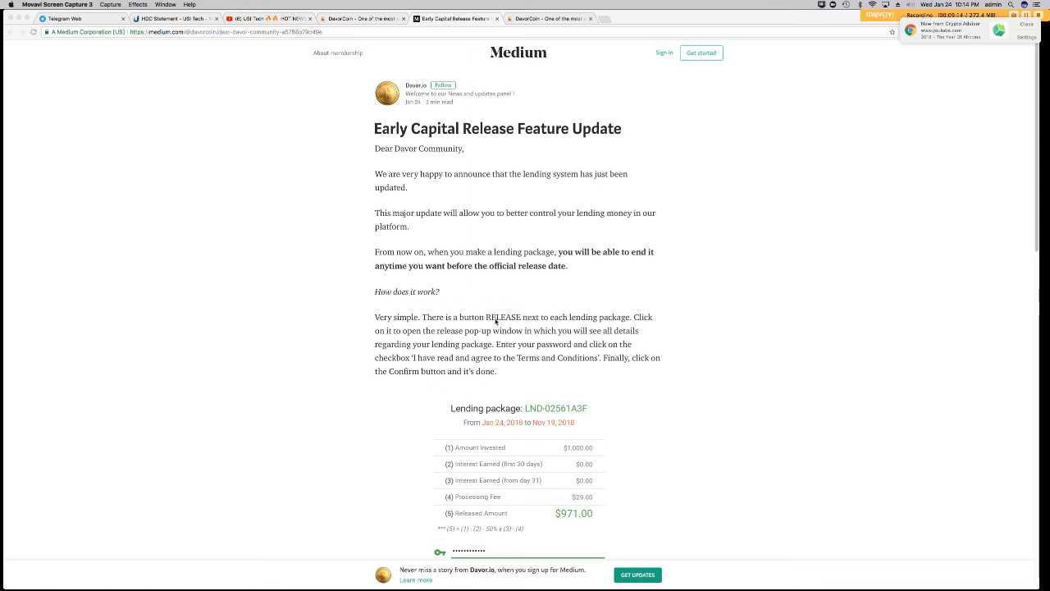
mouse_move(531, 328)
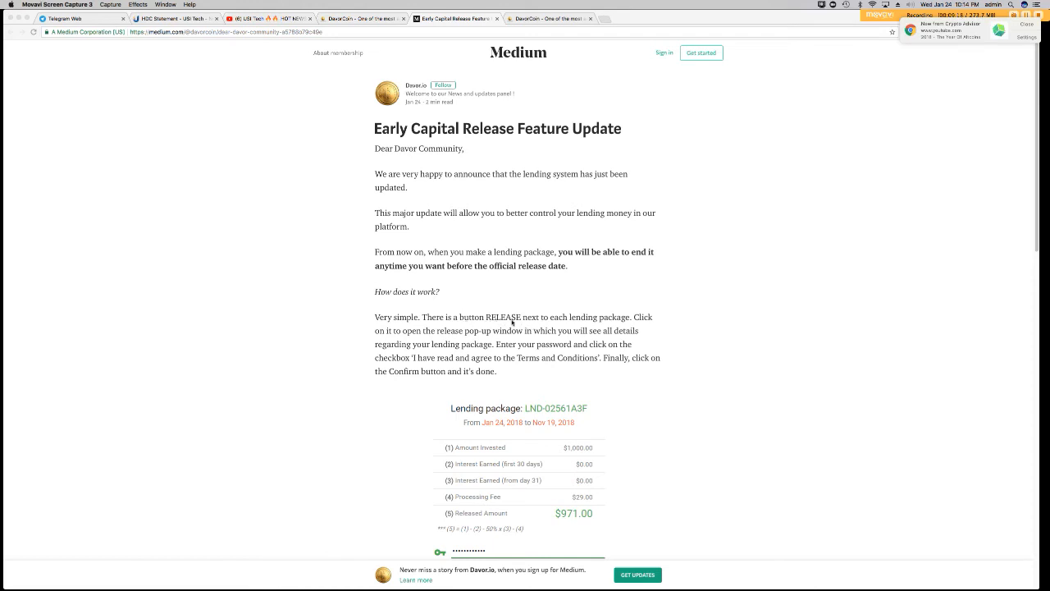
mouse_move(605, 329)
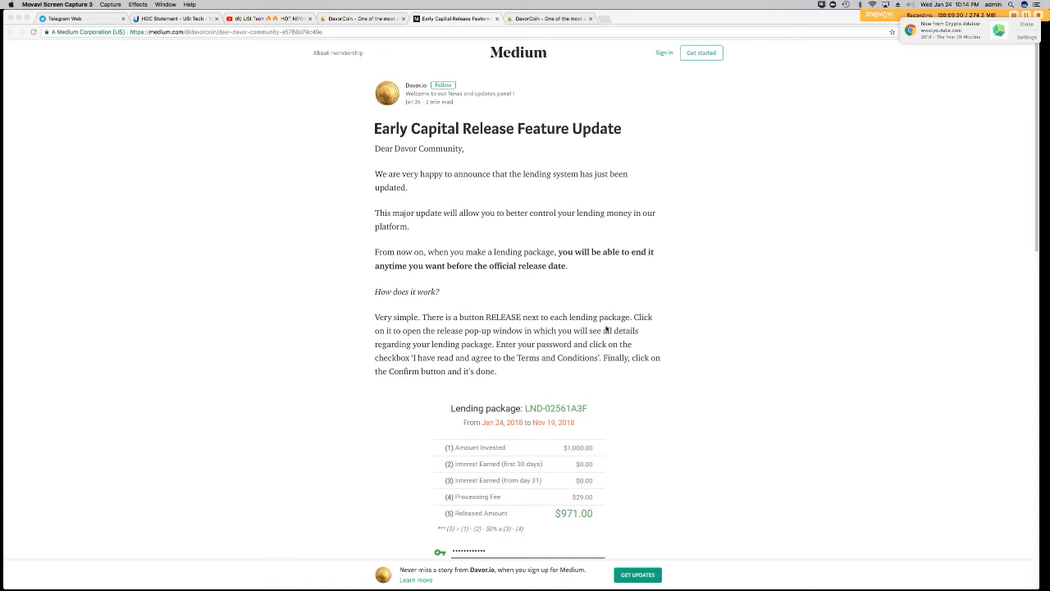
mouse_move(407, 338)
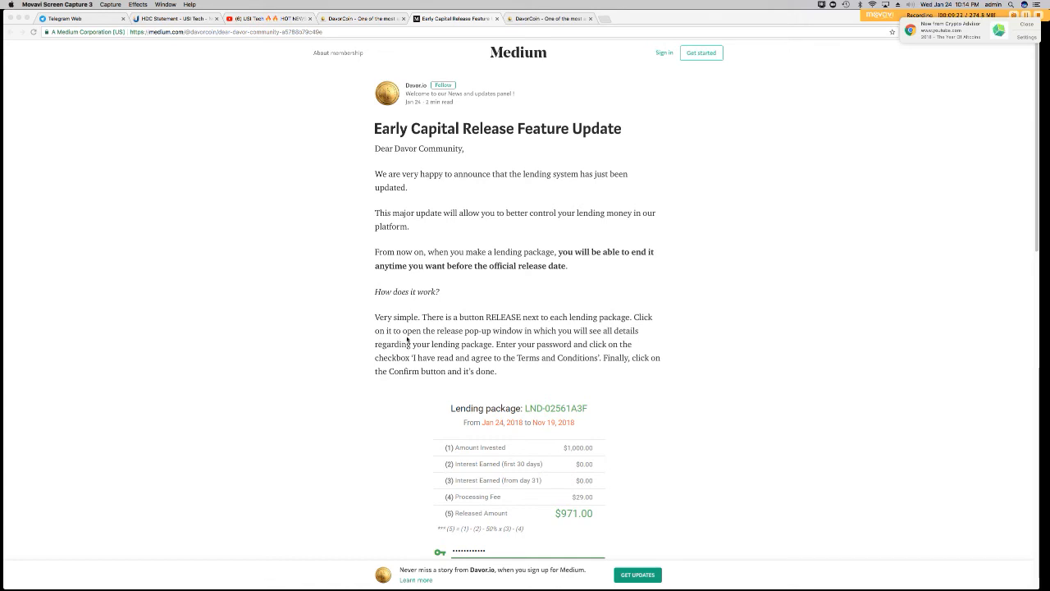
mouse_move(525, 343)
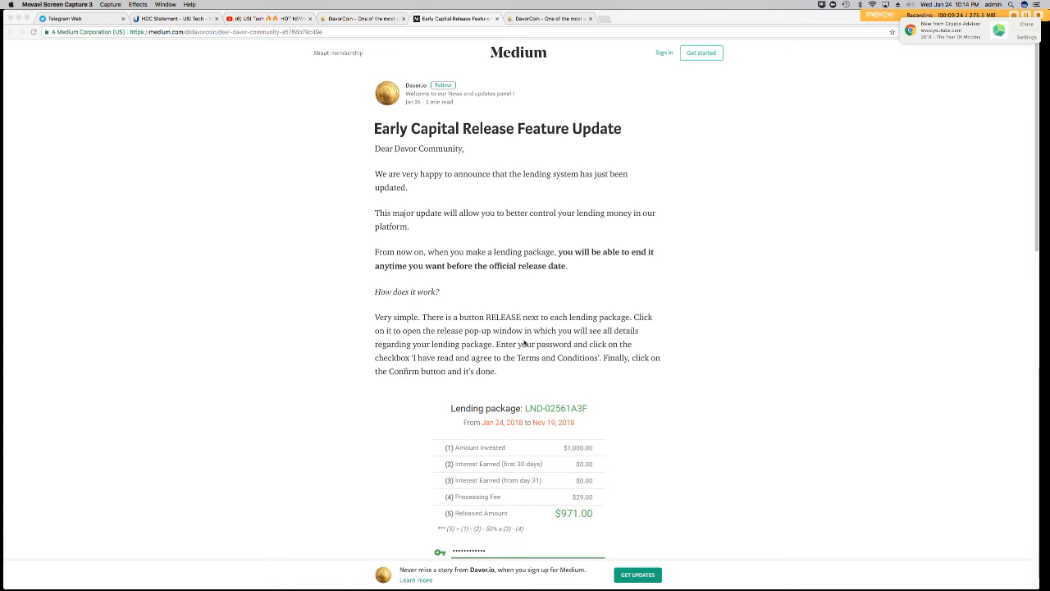
mouse_move(614, 346)
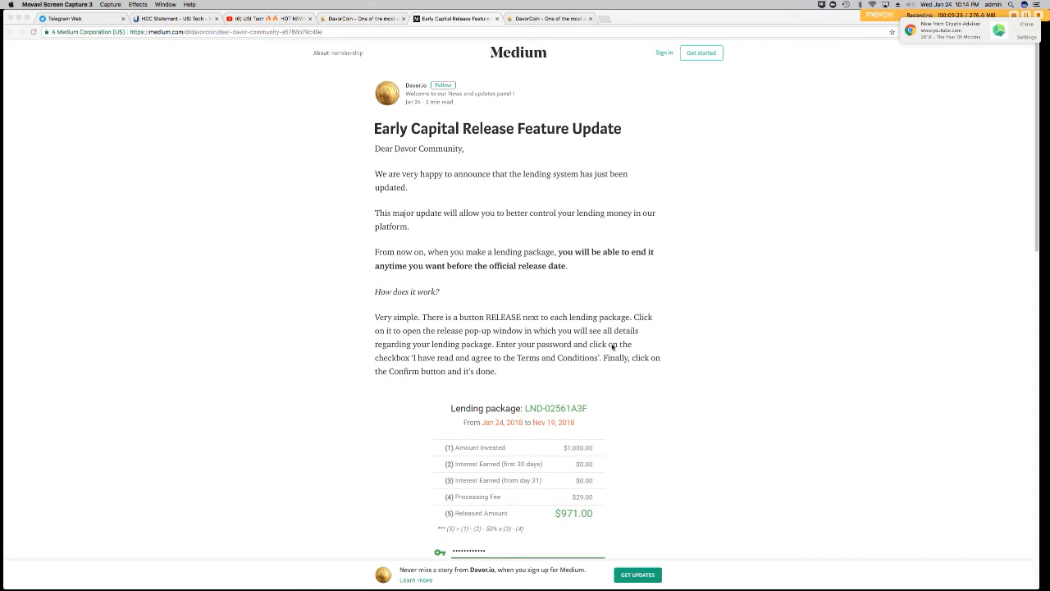
mouse_move(644, 367)
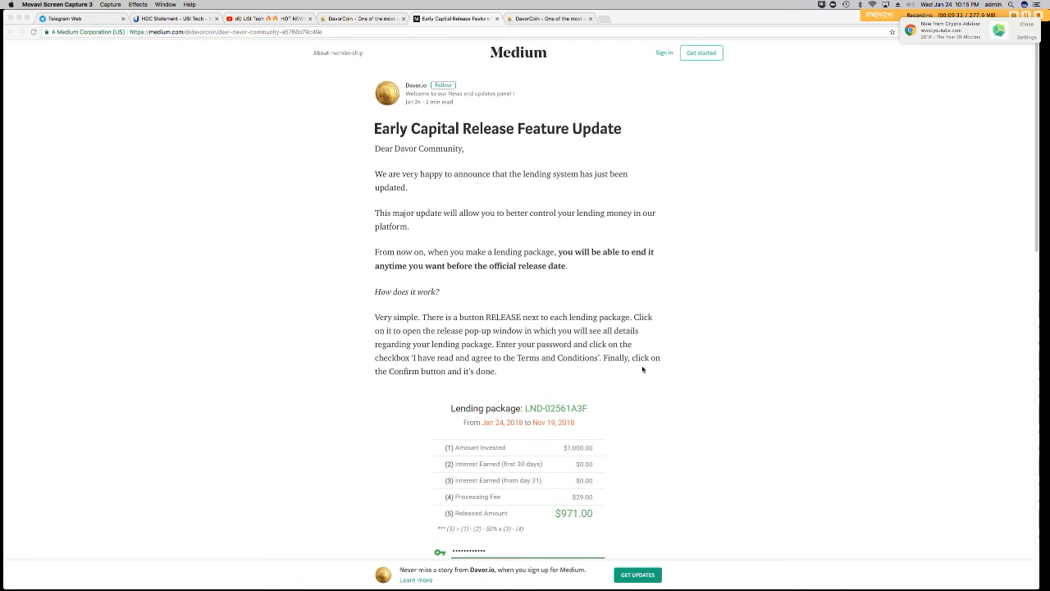
mouse_move(707, 353)
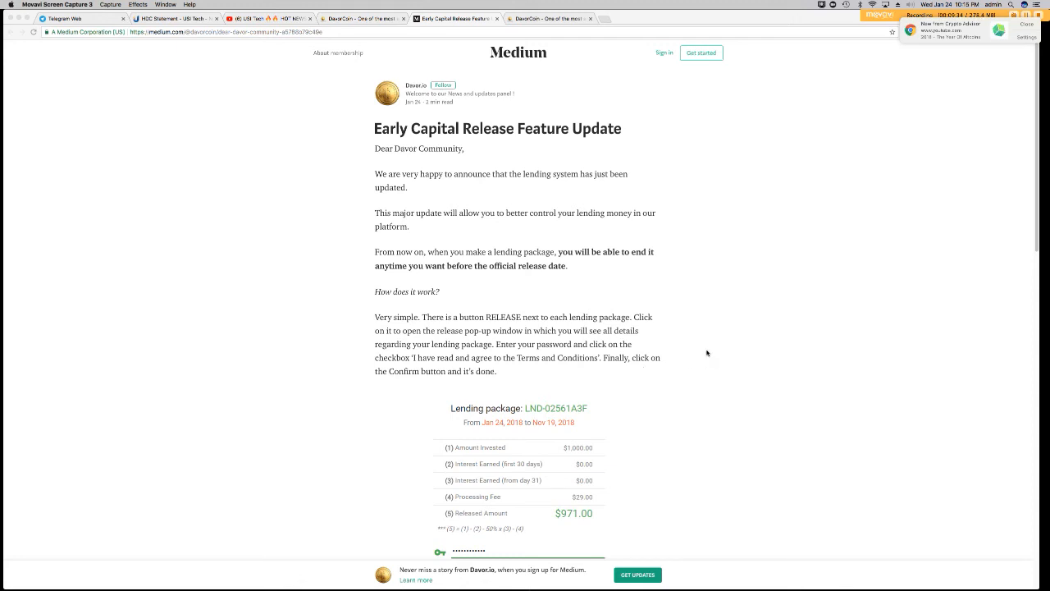
- Scroll down to the sample lending package release form and package-ending conditions
scroll(down, 3)
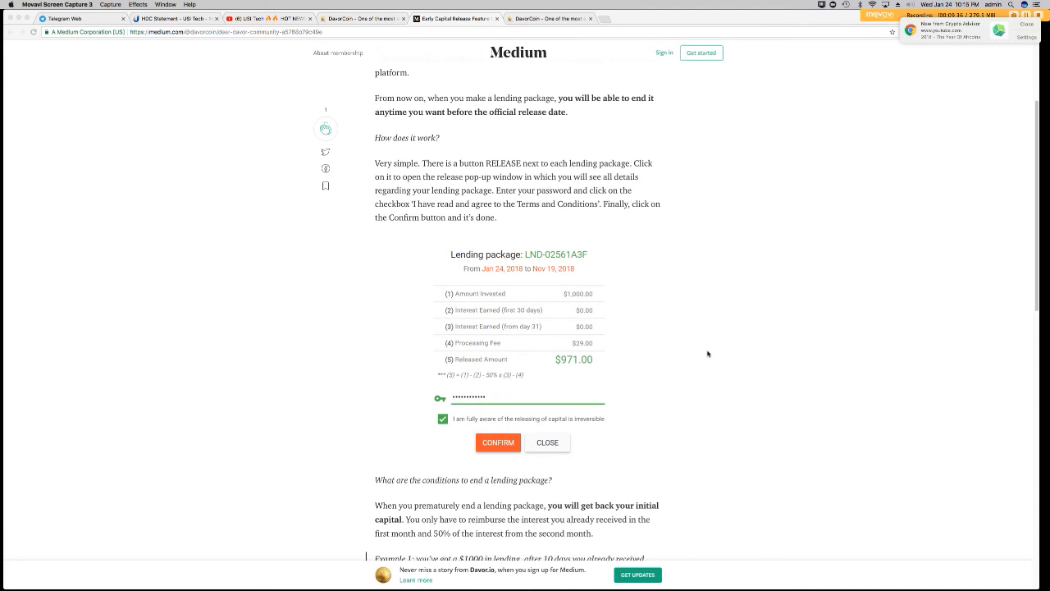
mouse_move(594, 299)
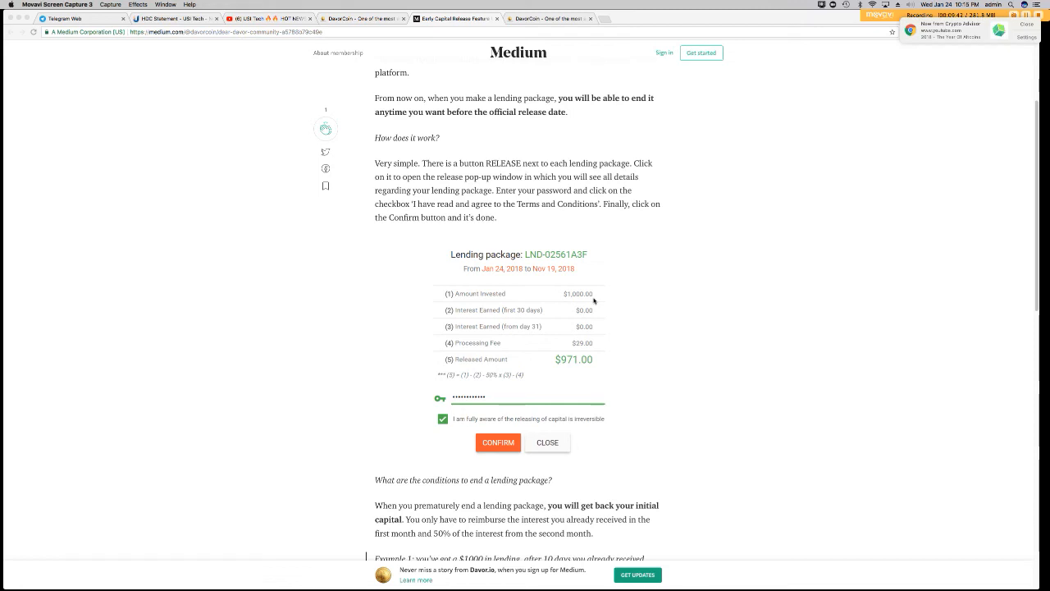
mouse_move(515, 272)
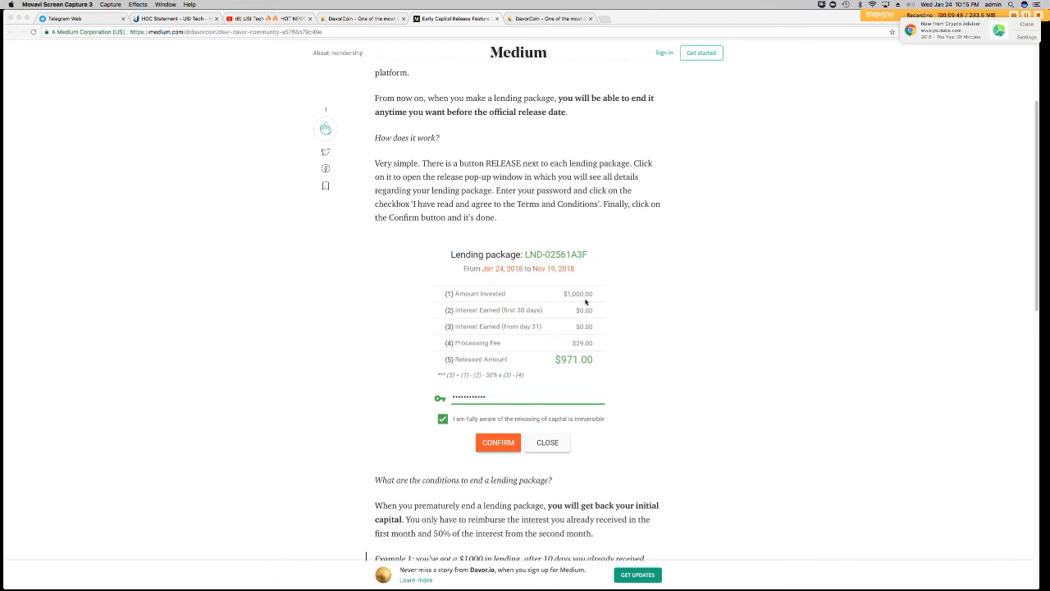
mouse_move(594, 345)
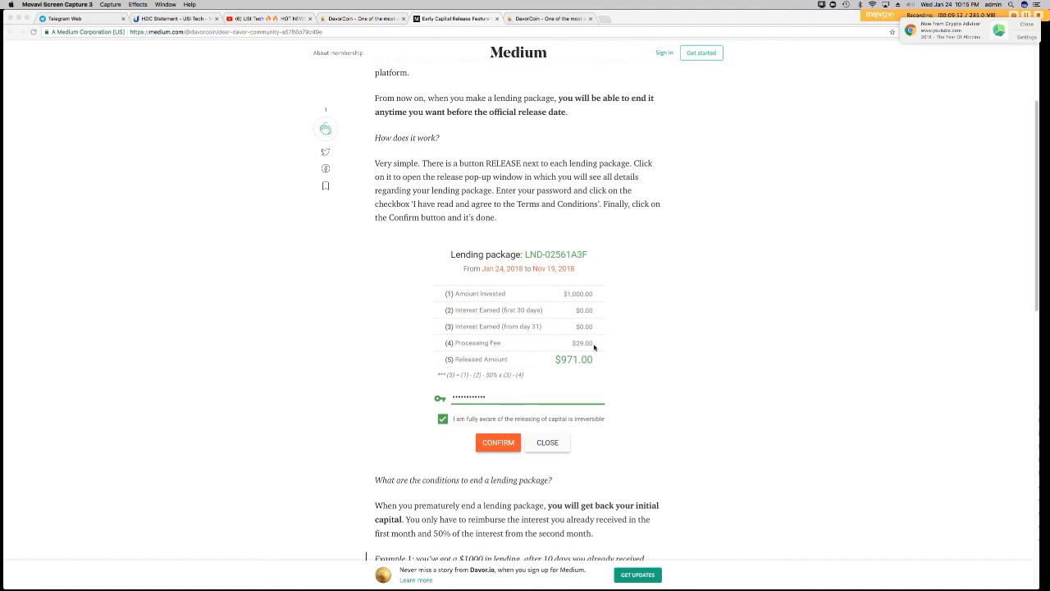
mouse_move(577, 388)
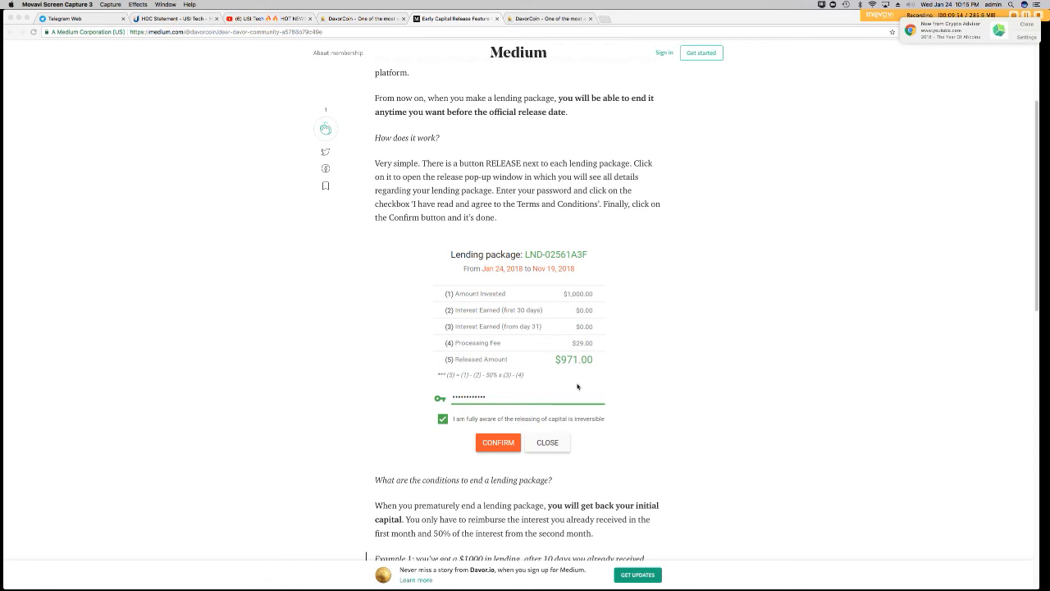
mouse_move(586, 371)
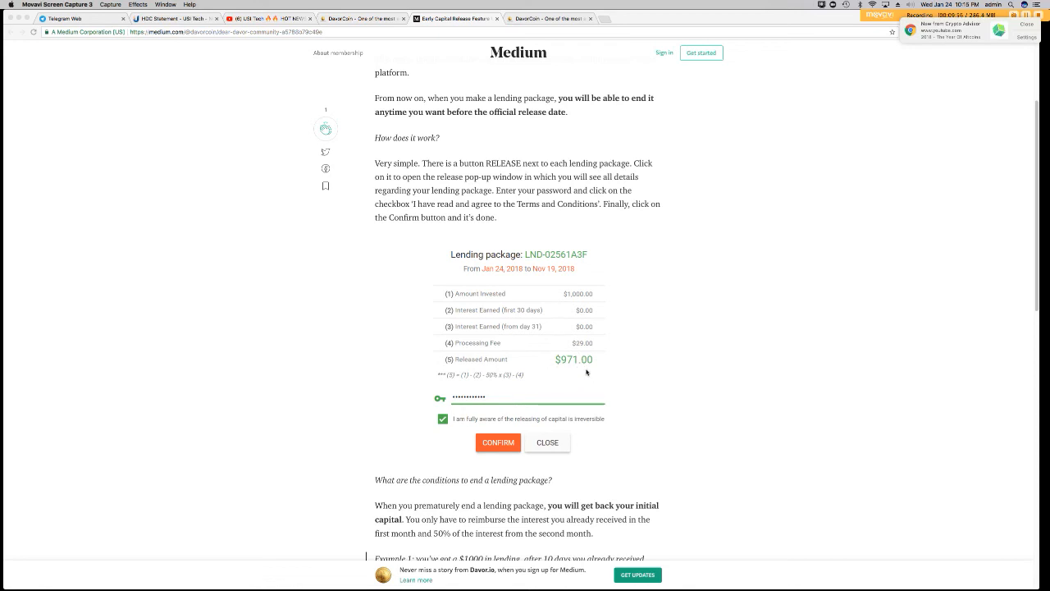
scroll(down, 3)
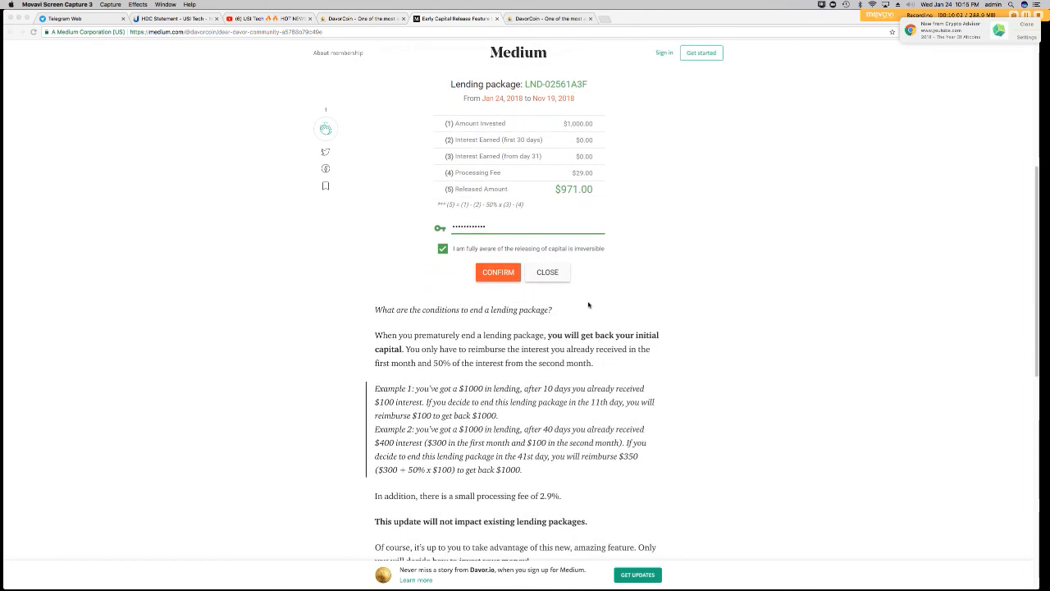
mouse_move(633, 397)
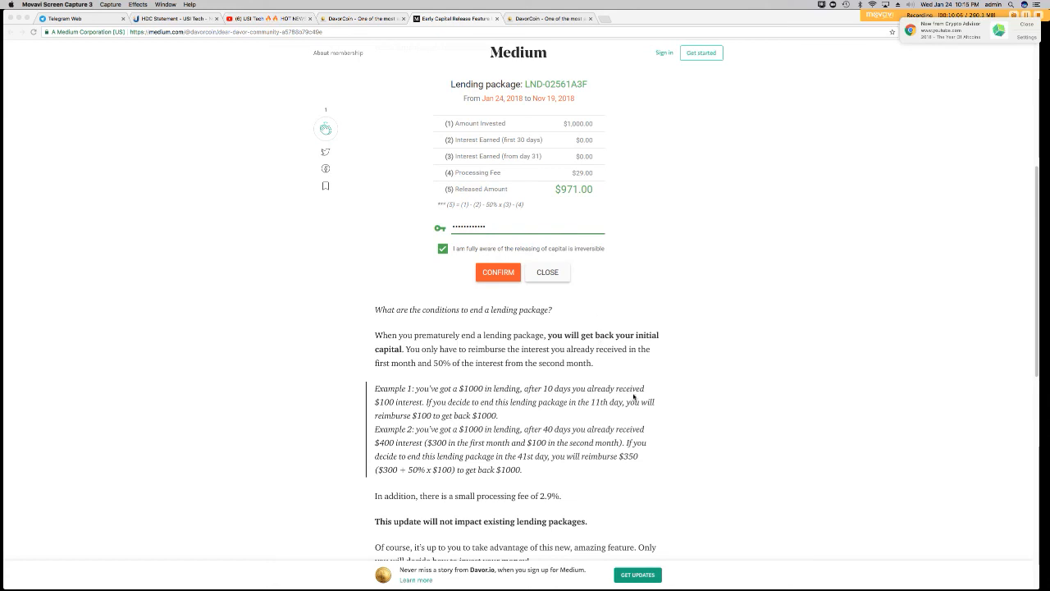
mouse_move(468, 377)
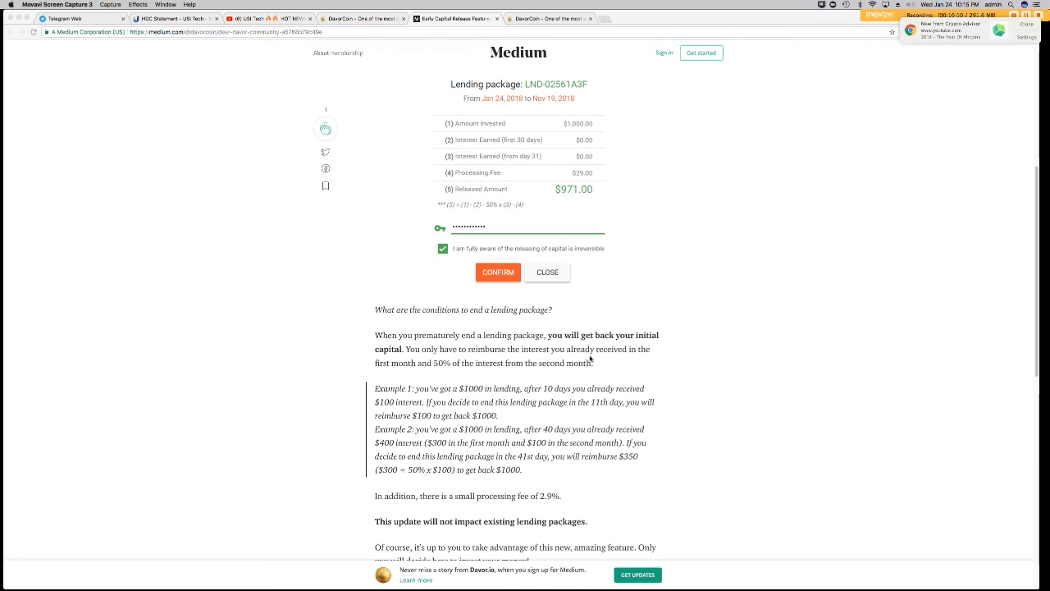
mouse_move(630, 361)
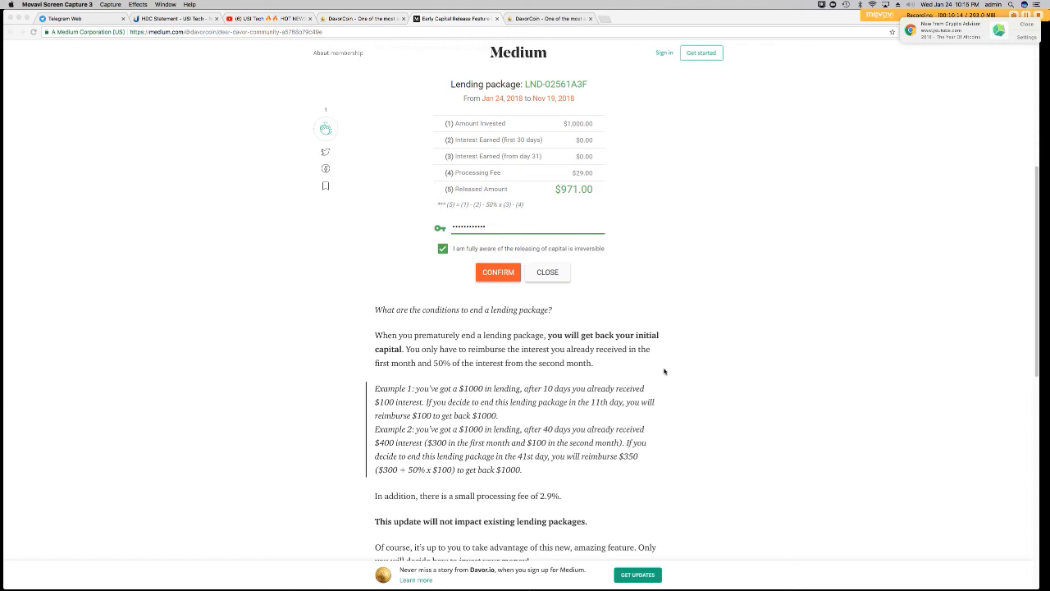
scroll(down, 3)
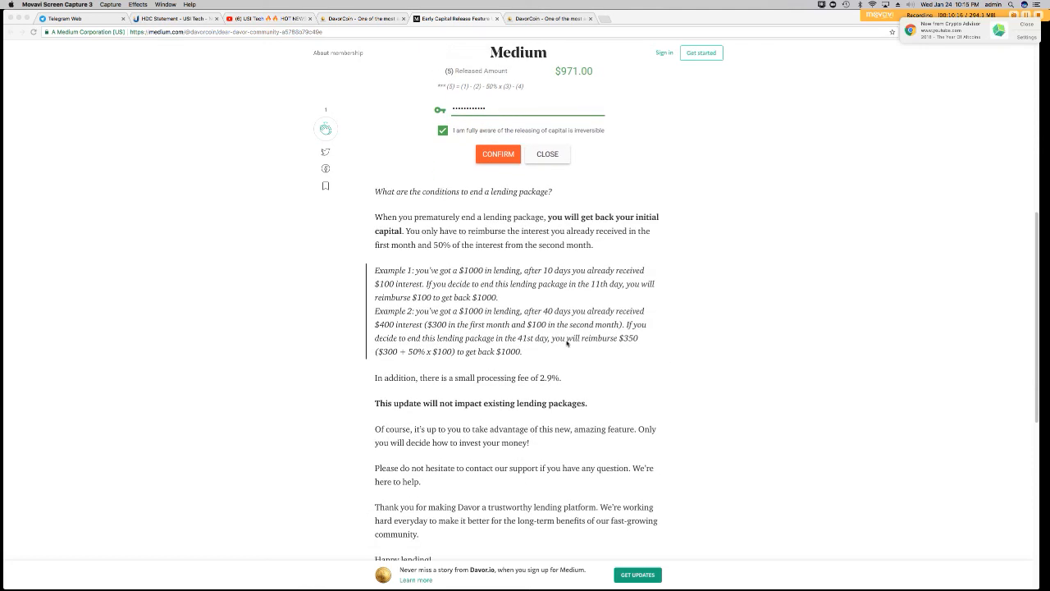
mouse_move(391, 300)
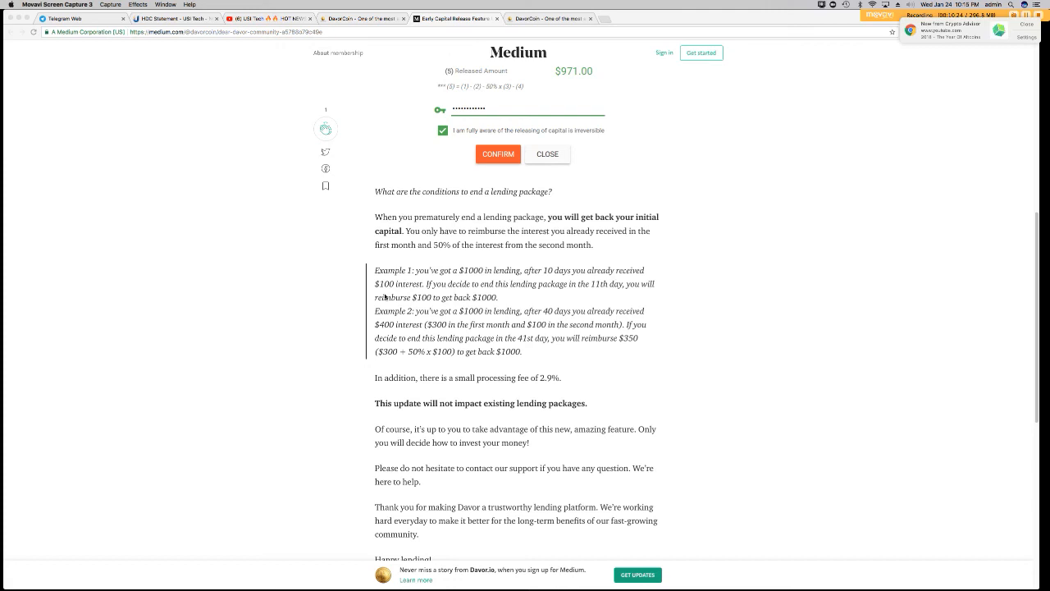
mouse_move(477, 294)
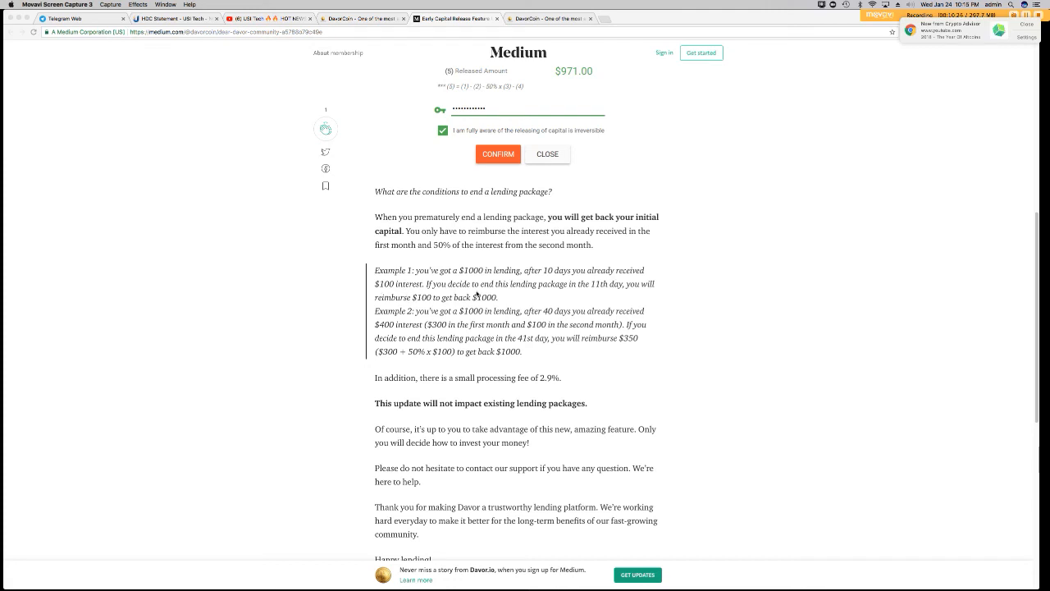
mouse_move(546, 298)
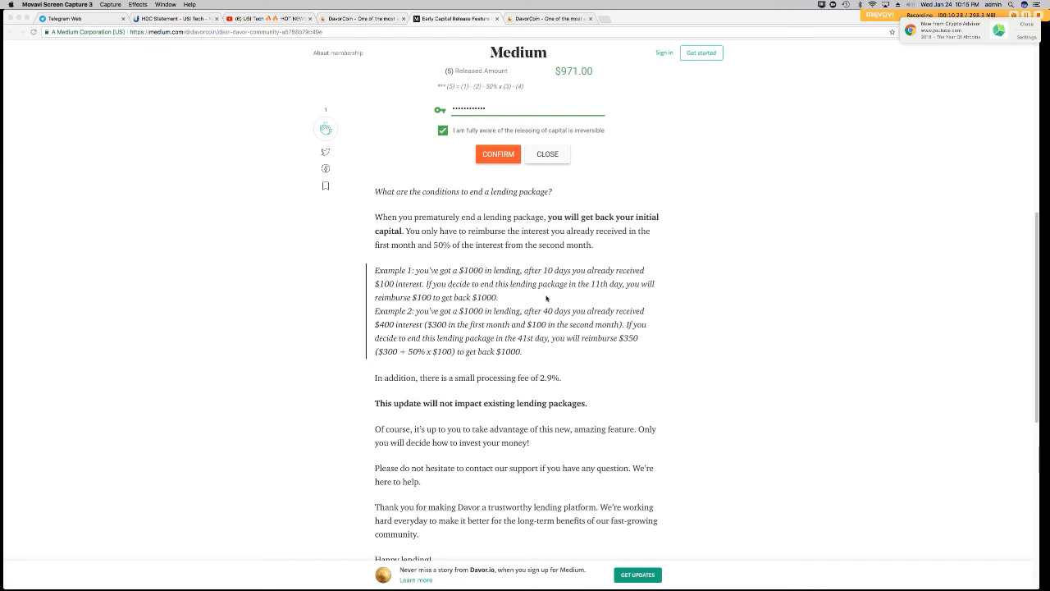
mouse_move(410, 315)
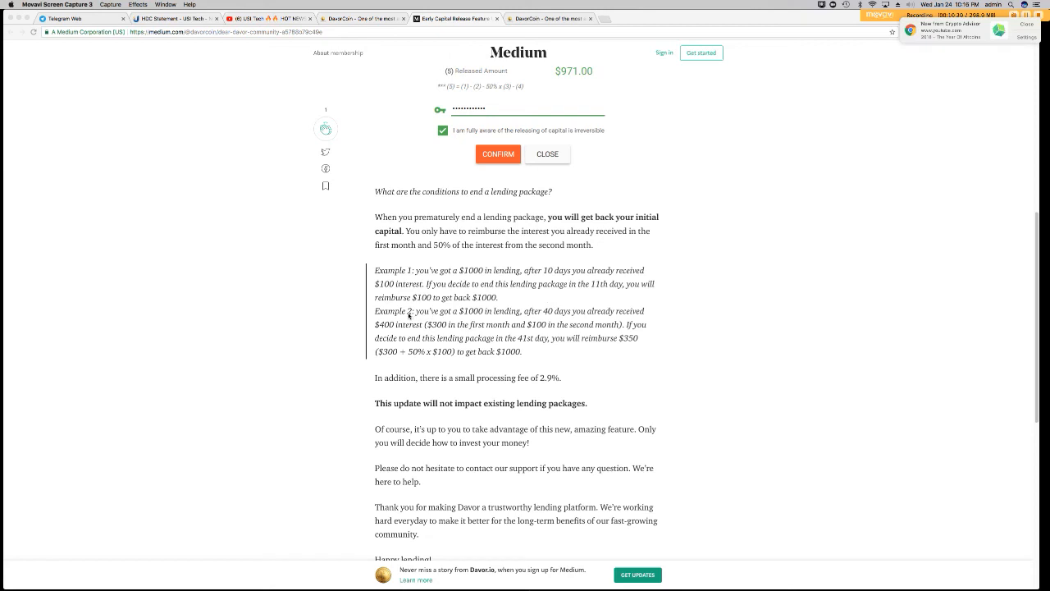
mouse_move(410, 315)
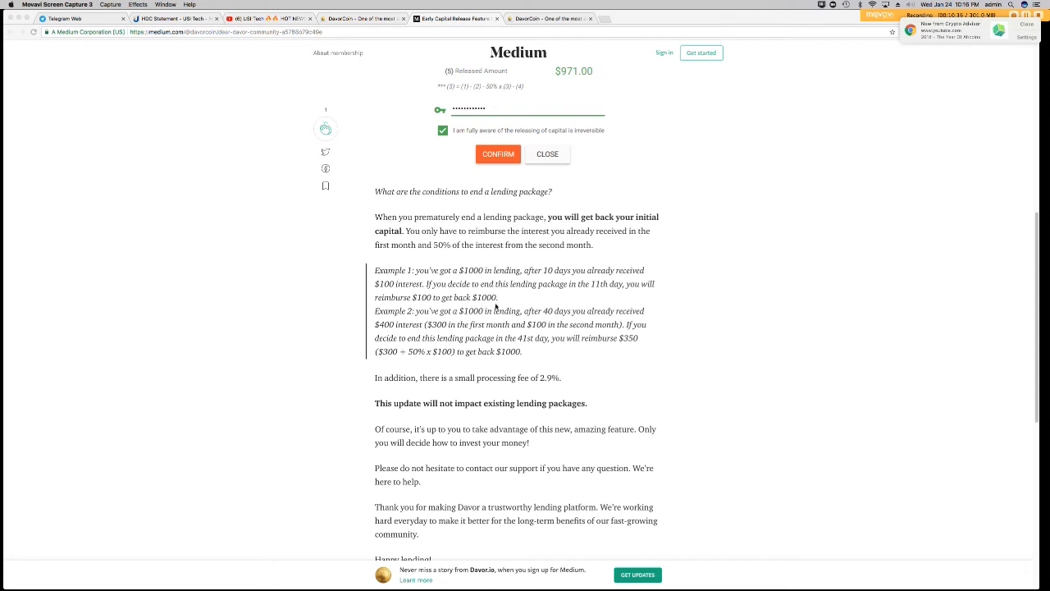
mouse_move(530, 367)
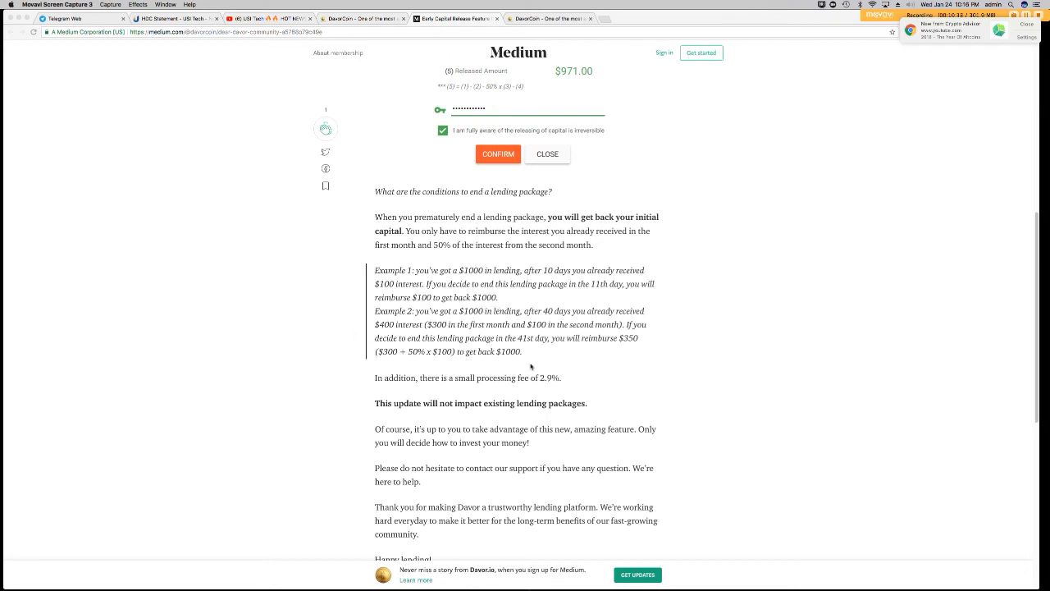
mouse_move(597, 377)
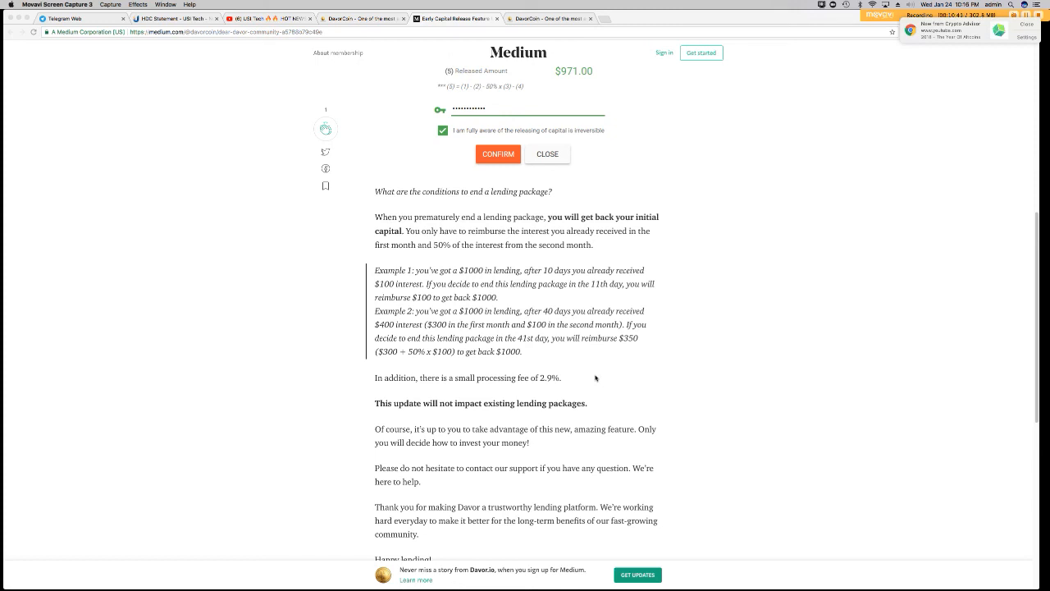
mouse_move(601, 325)
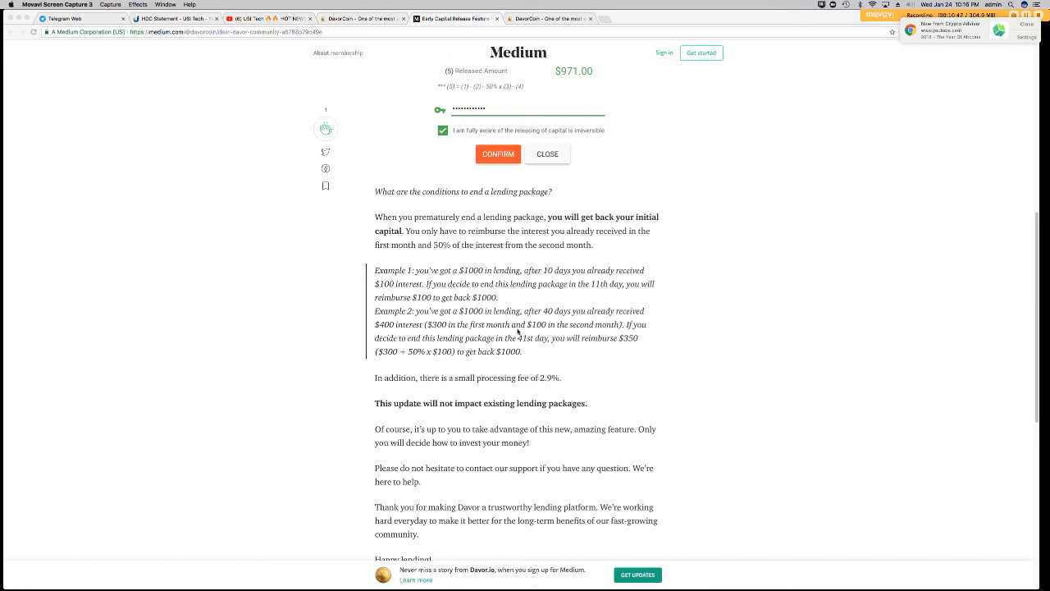
mouse_move(568, 331)
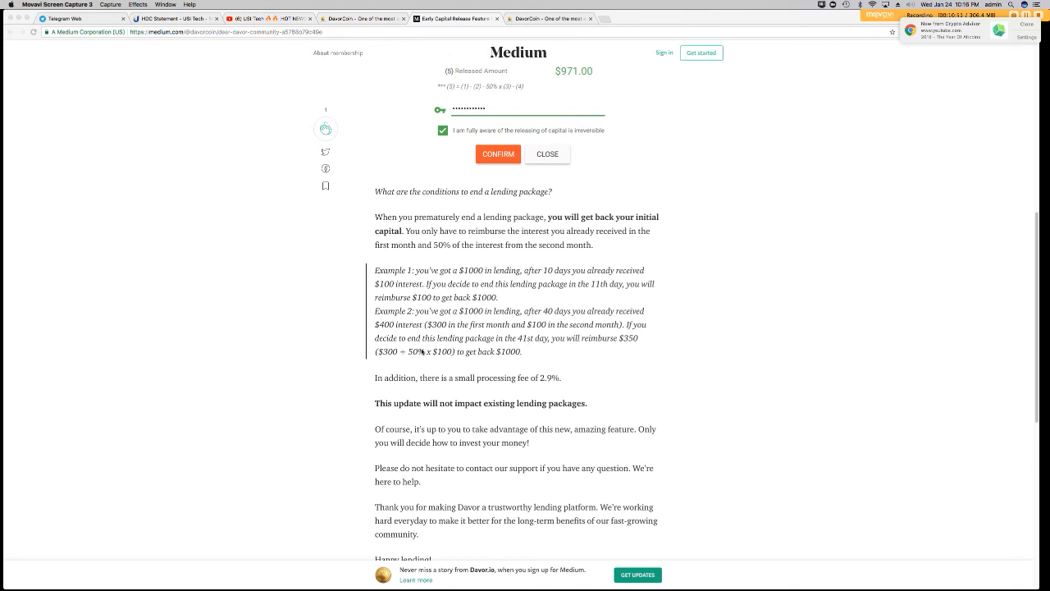
mouse_move(704, 351)
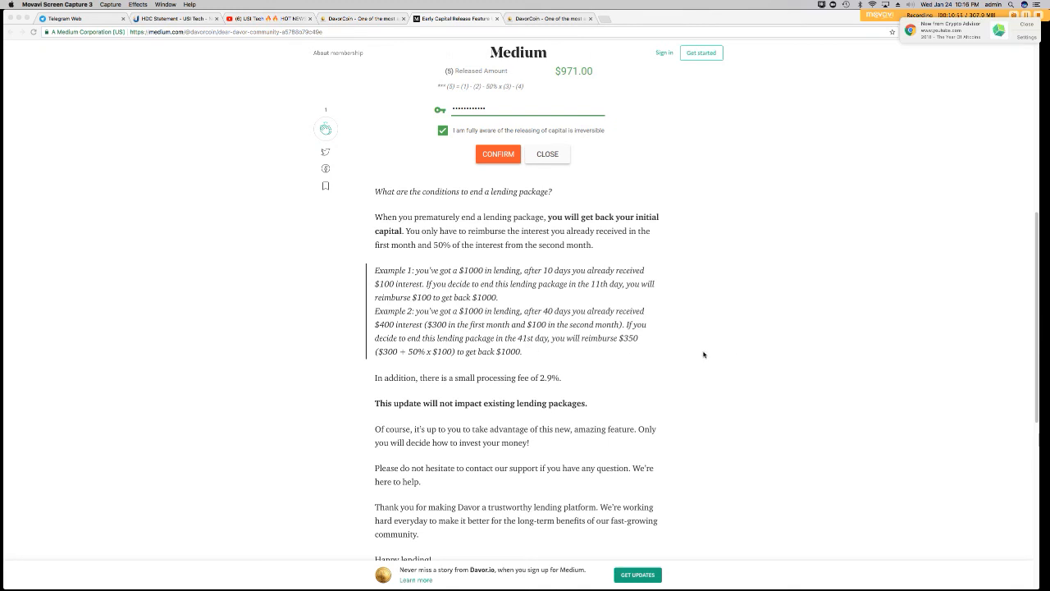
mouse_move(384, 379)
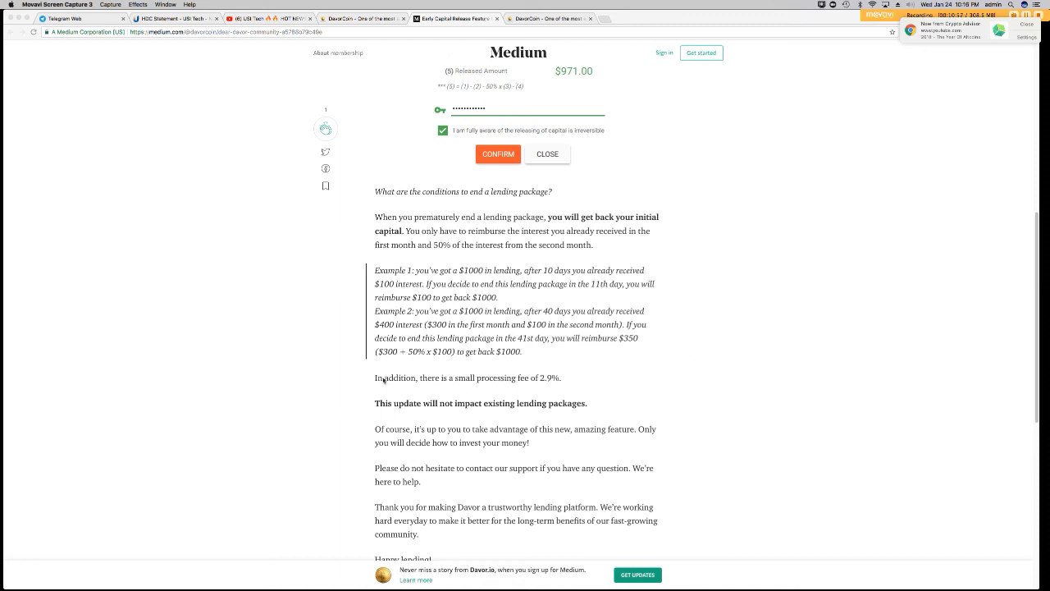
mouse_move(416, 361)
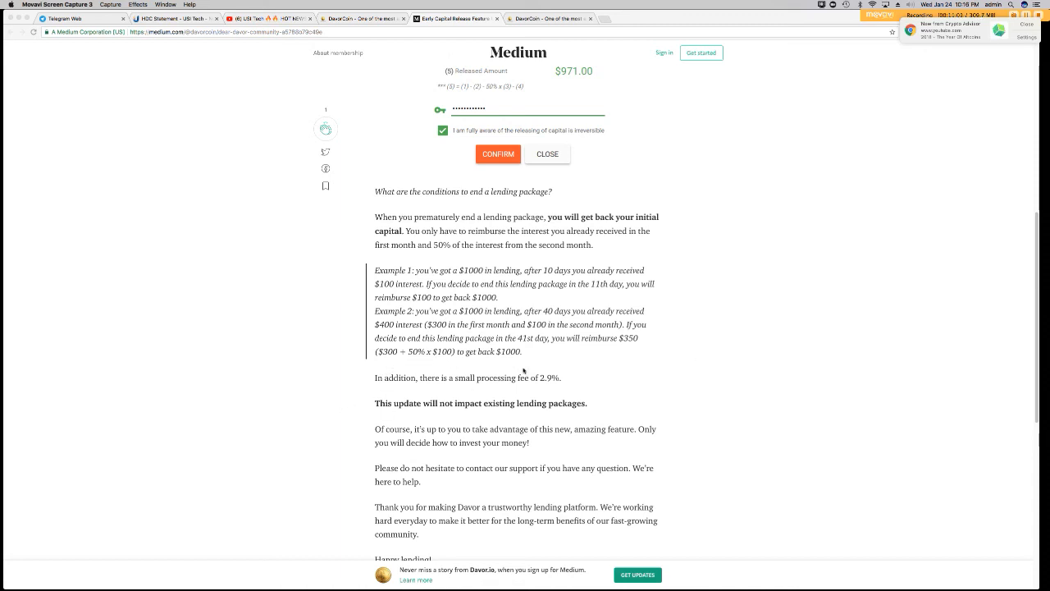
mouse_move(571, 315)
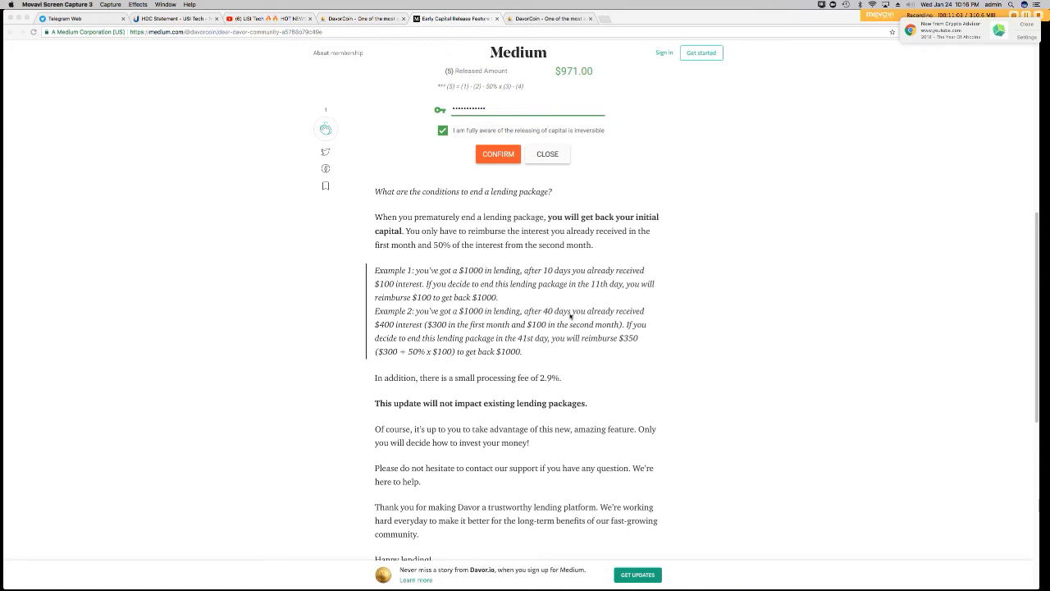
mouse_move(663, 407)
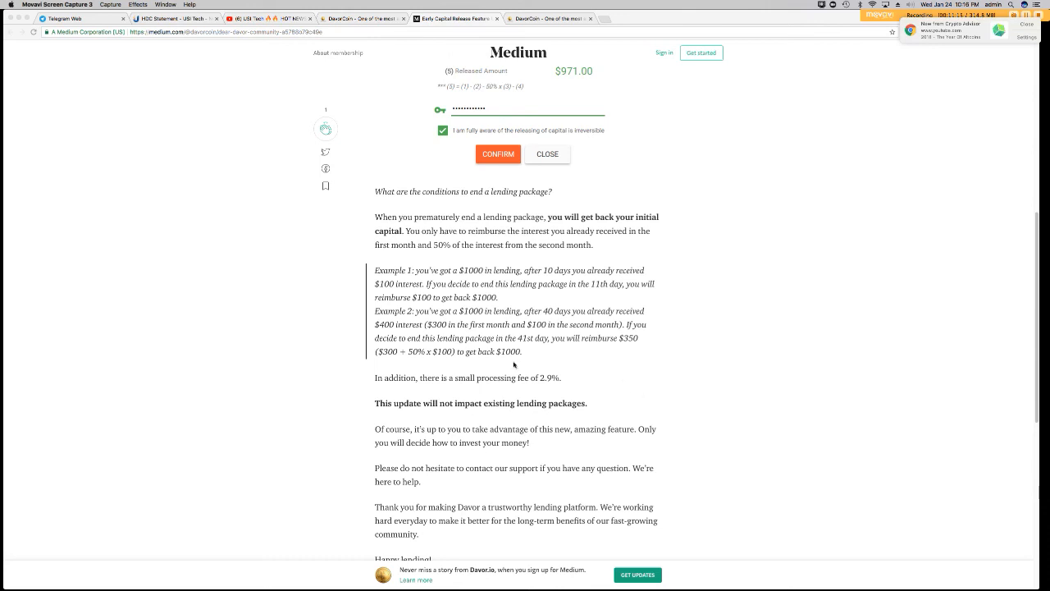
mouse_move(515, 381)
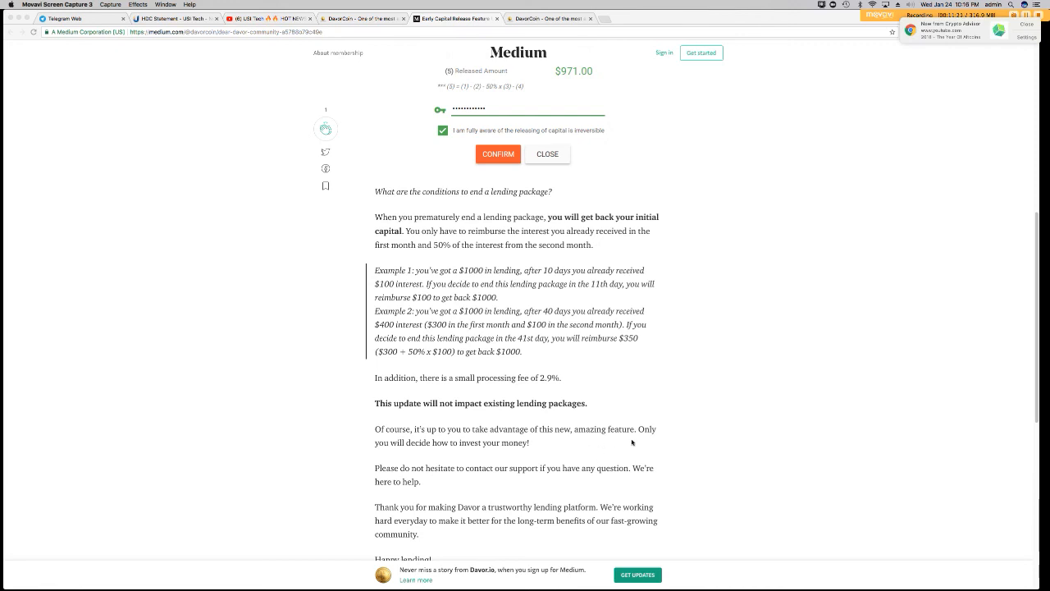
scroll(down, 3)
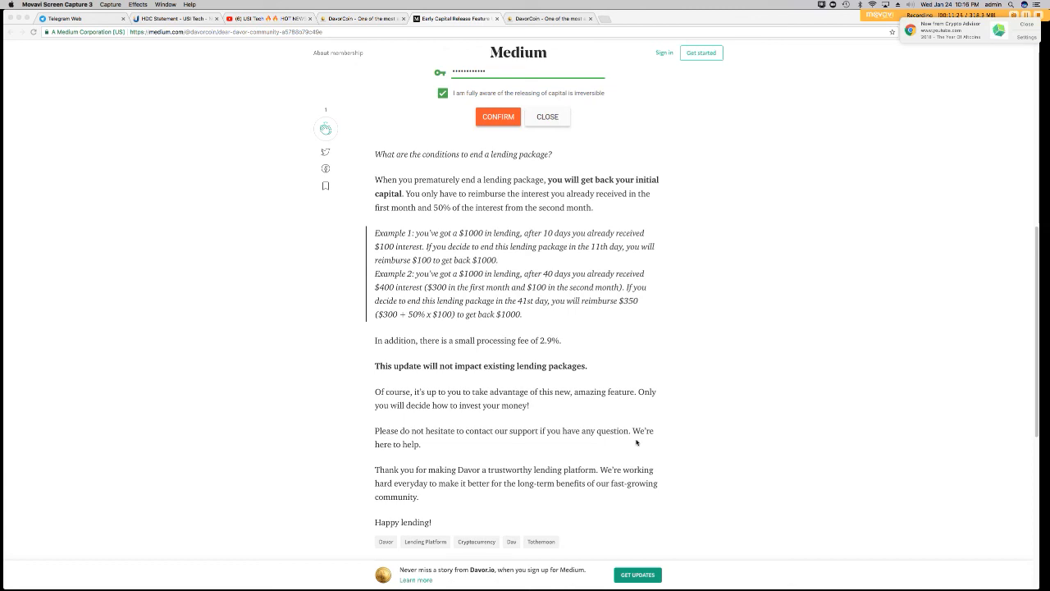
scroll(down, 3)
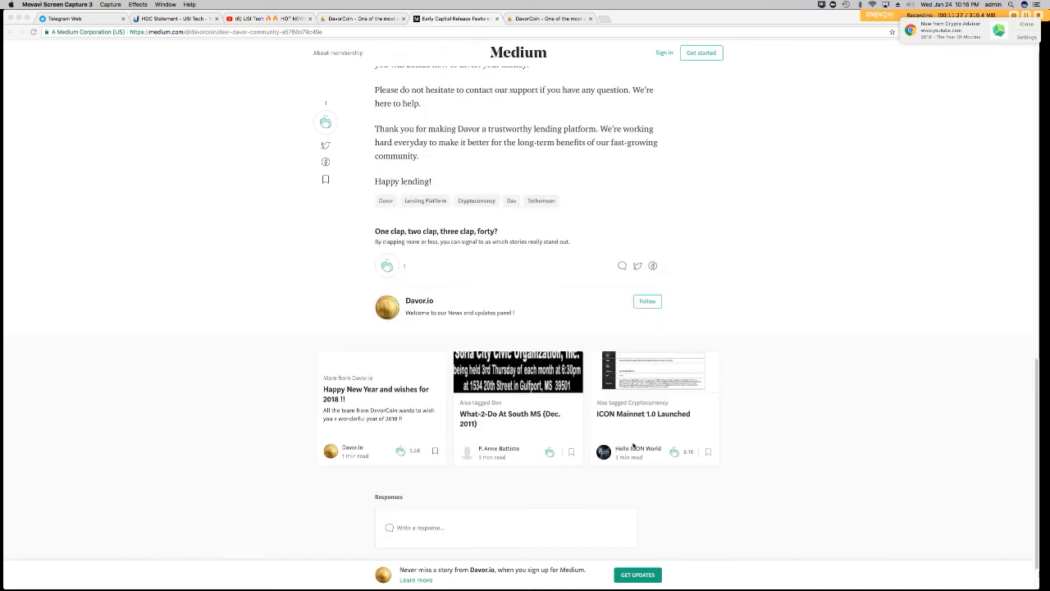
scroll(down, 3)
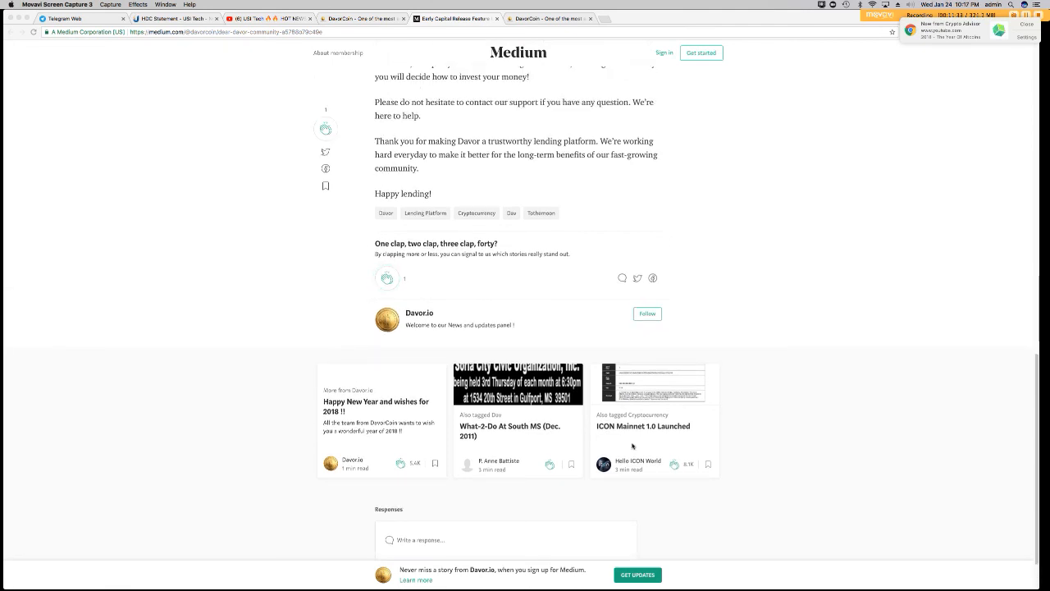
click(387, 277)
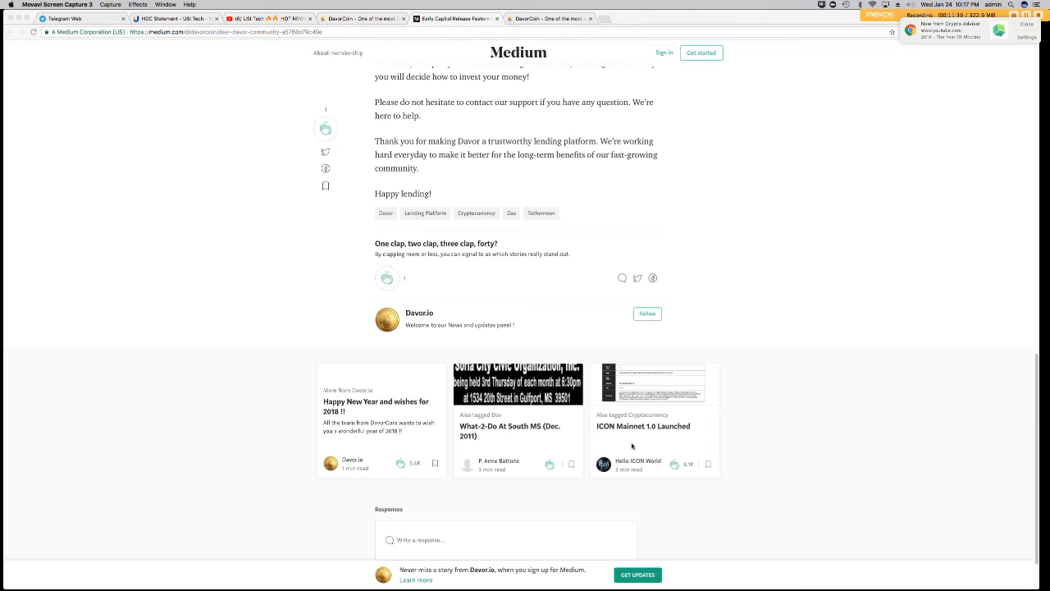
scroll(down, 3)
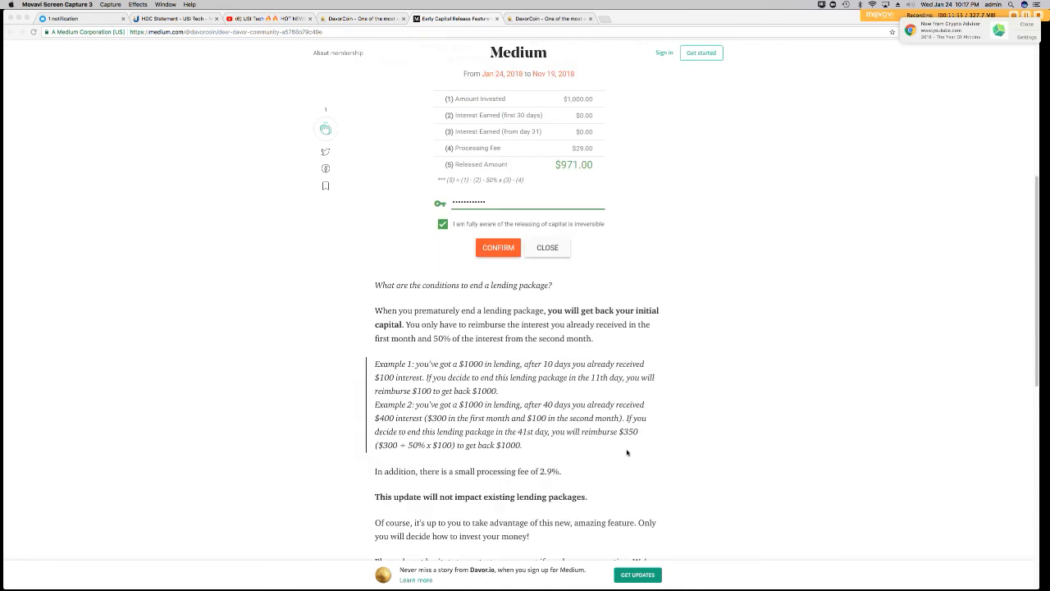
- Scroll back up to the article's title and Early Capital Release introduction
scroll(up, 3)
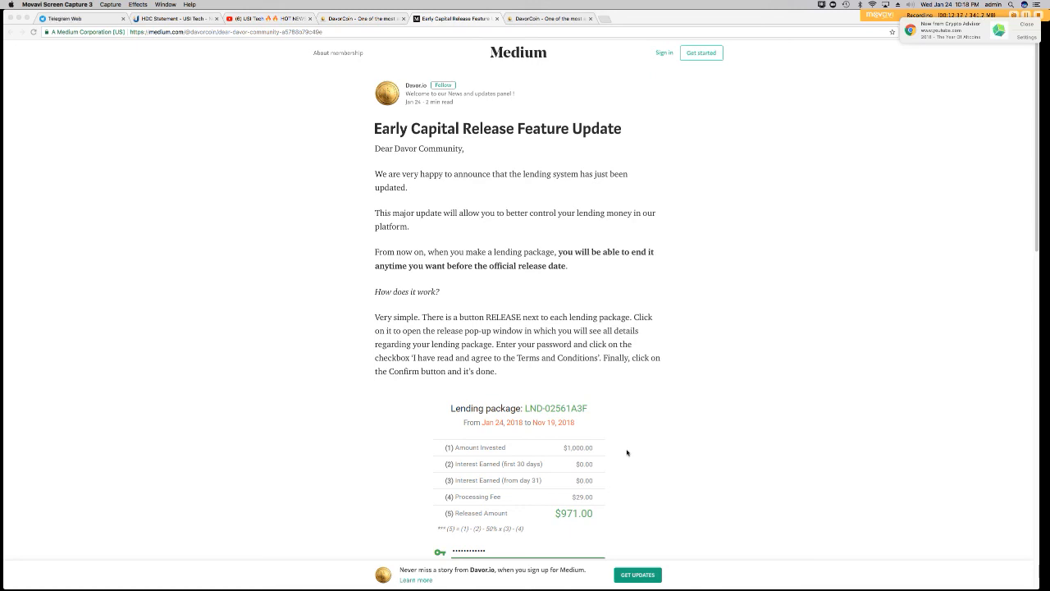
mouse_move(617, 466)
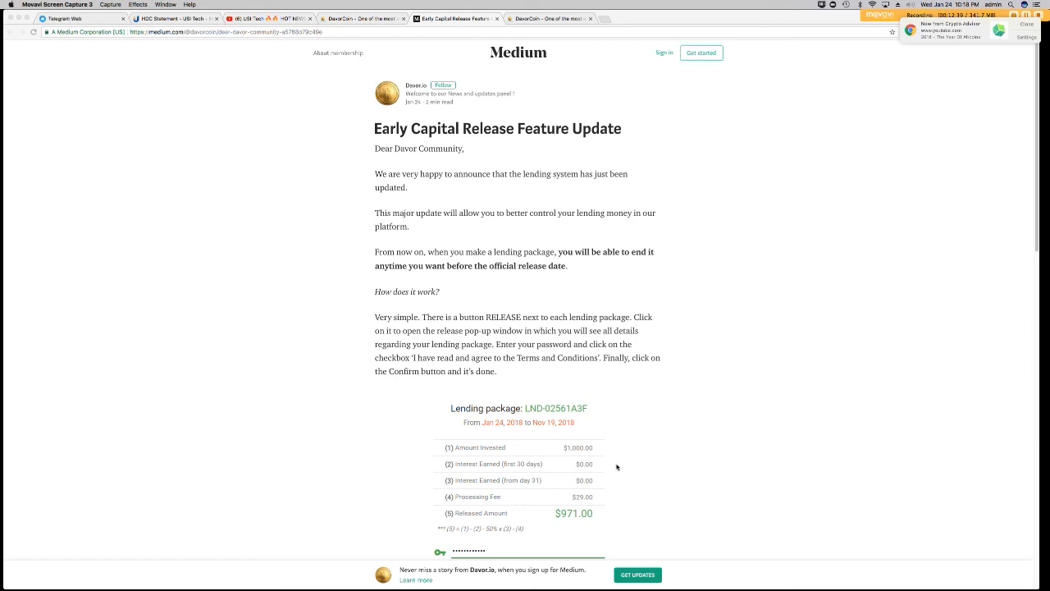
mouse_move(617, 466)
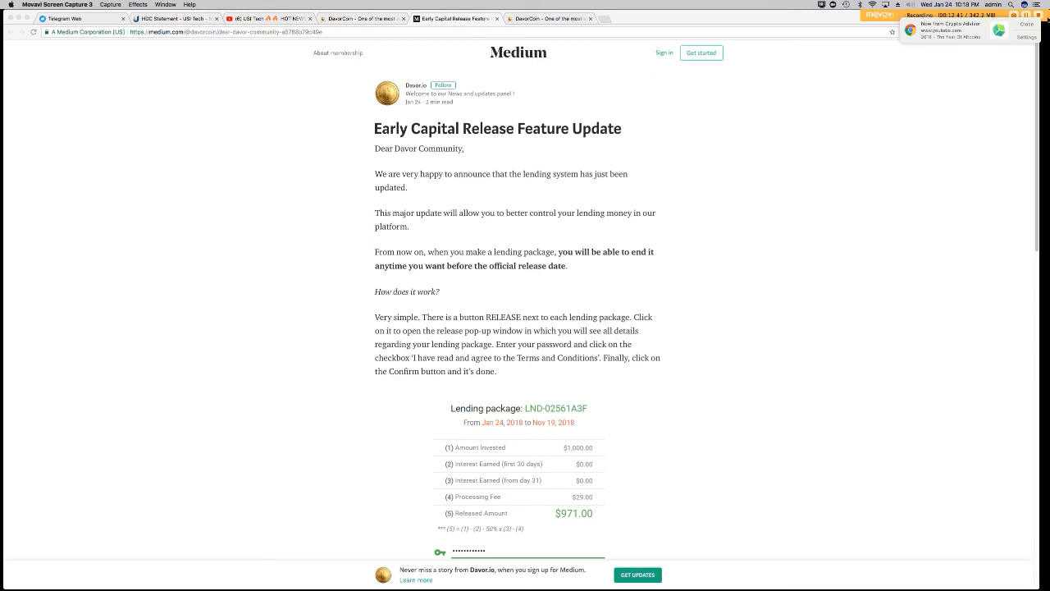